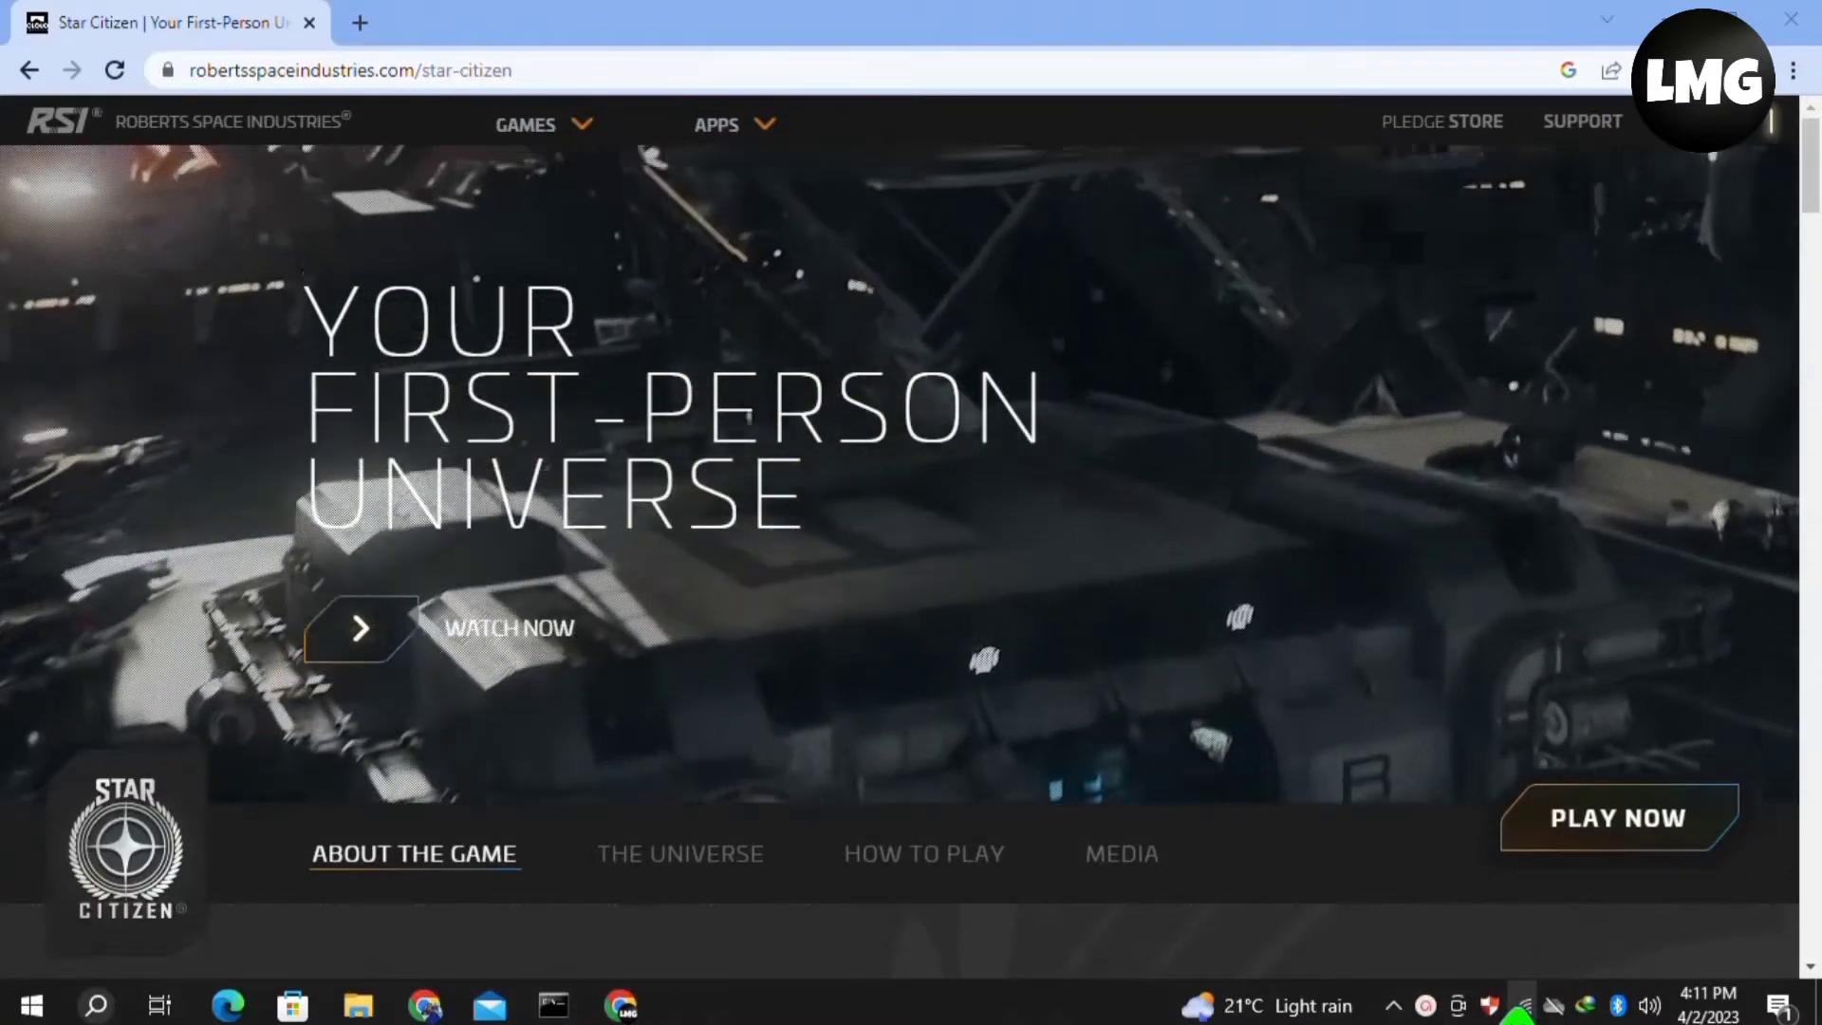
- Turn Wi-Fi off and back on from the taskbar network panel
left_click(1556, 1005)
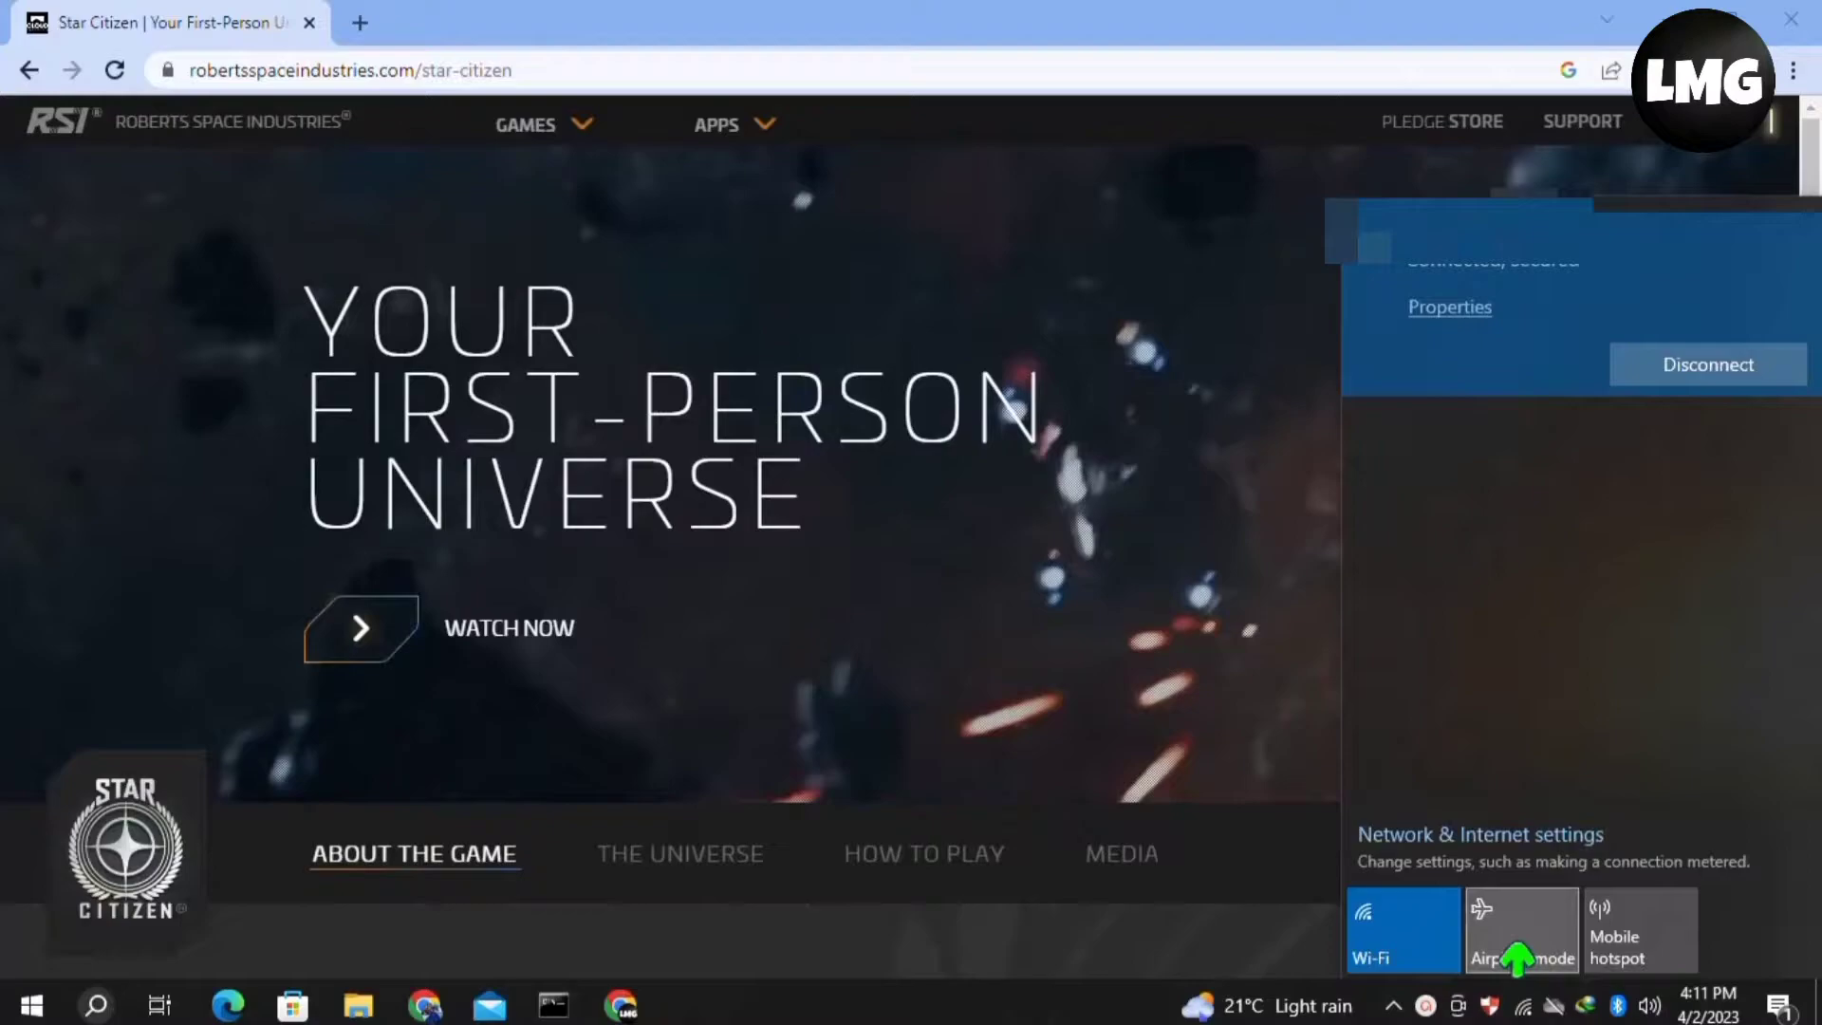
left_click(1400, 930)
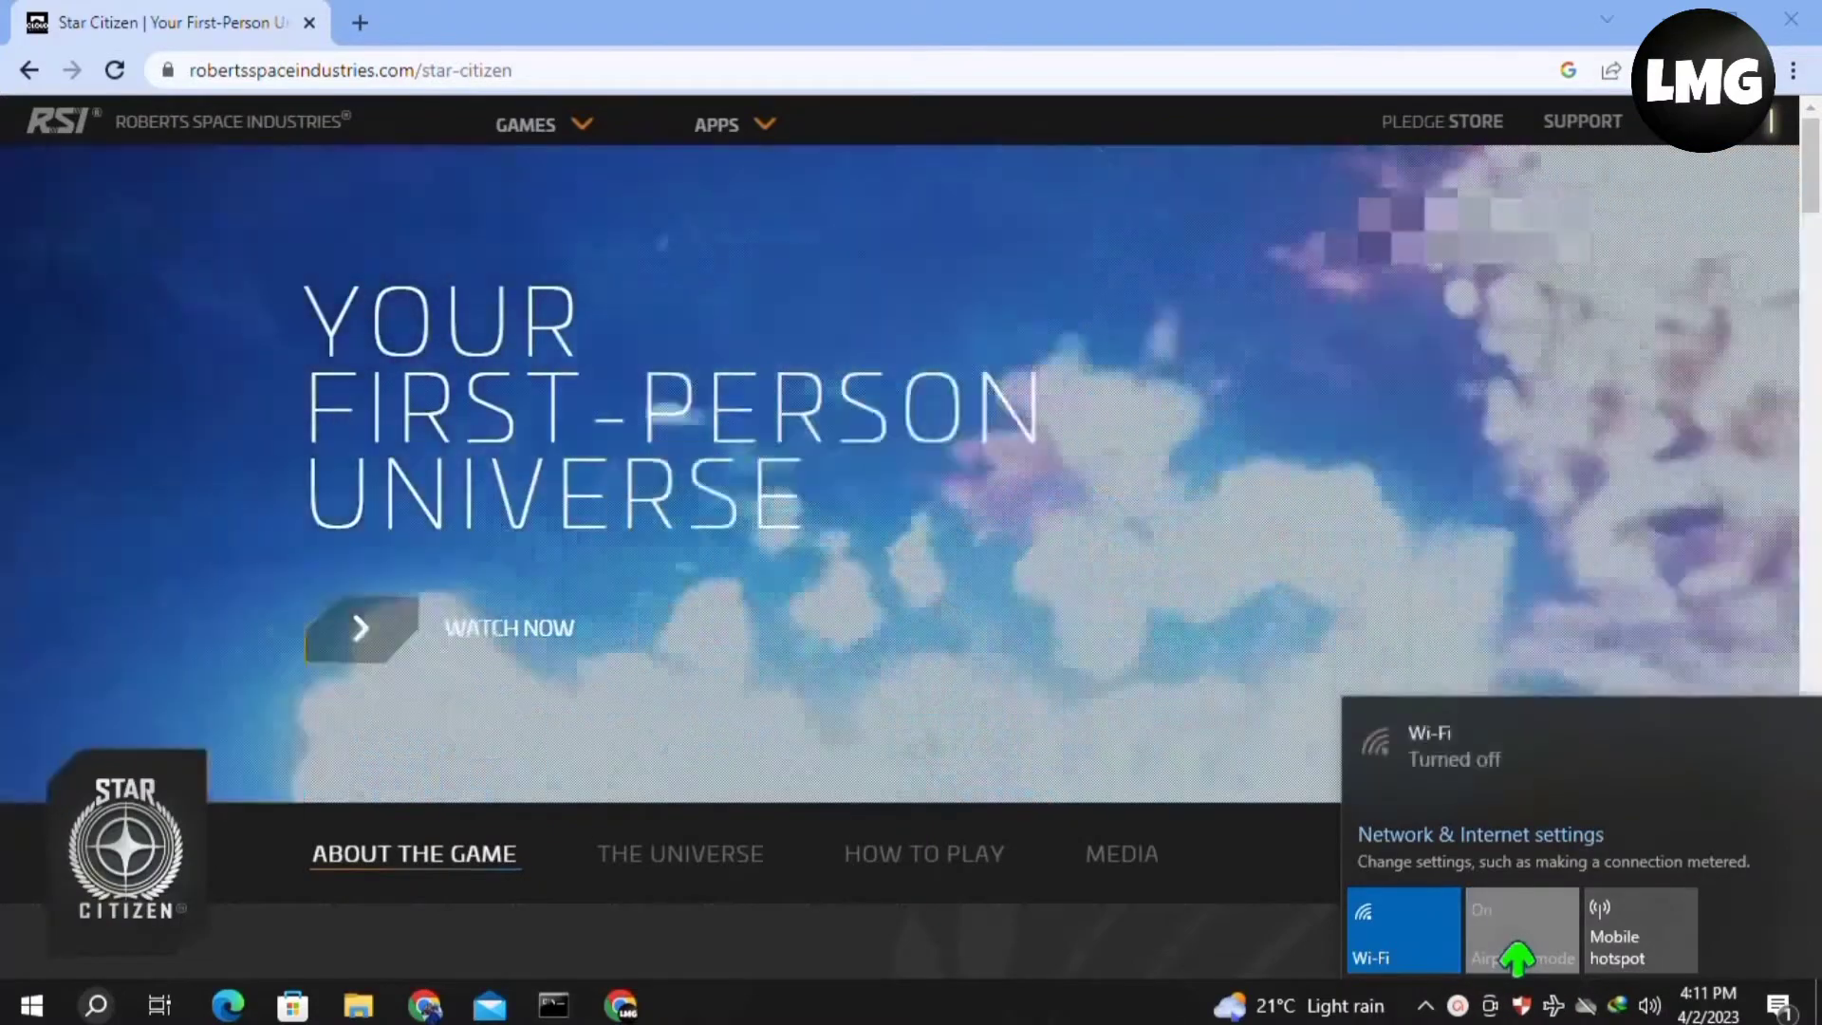
left_click(1522, 930)
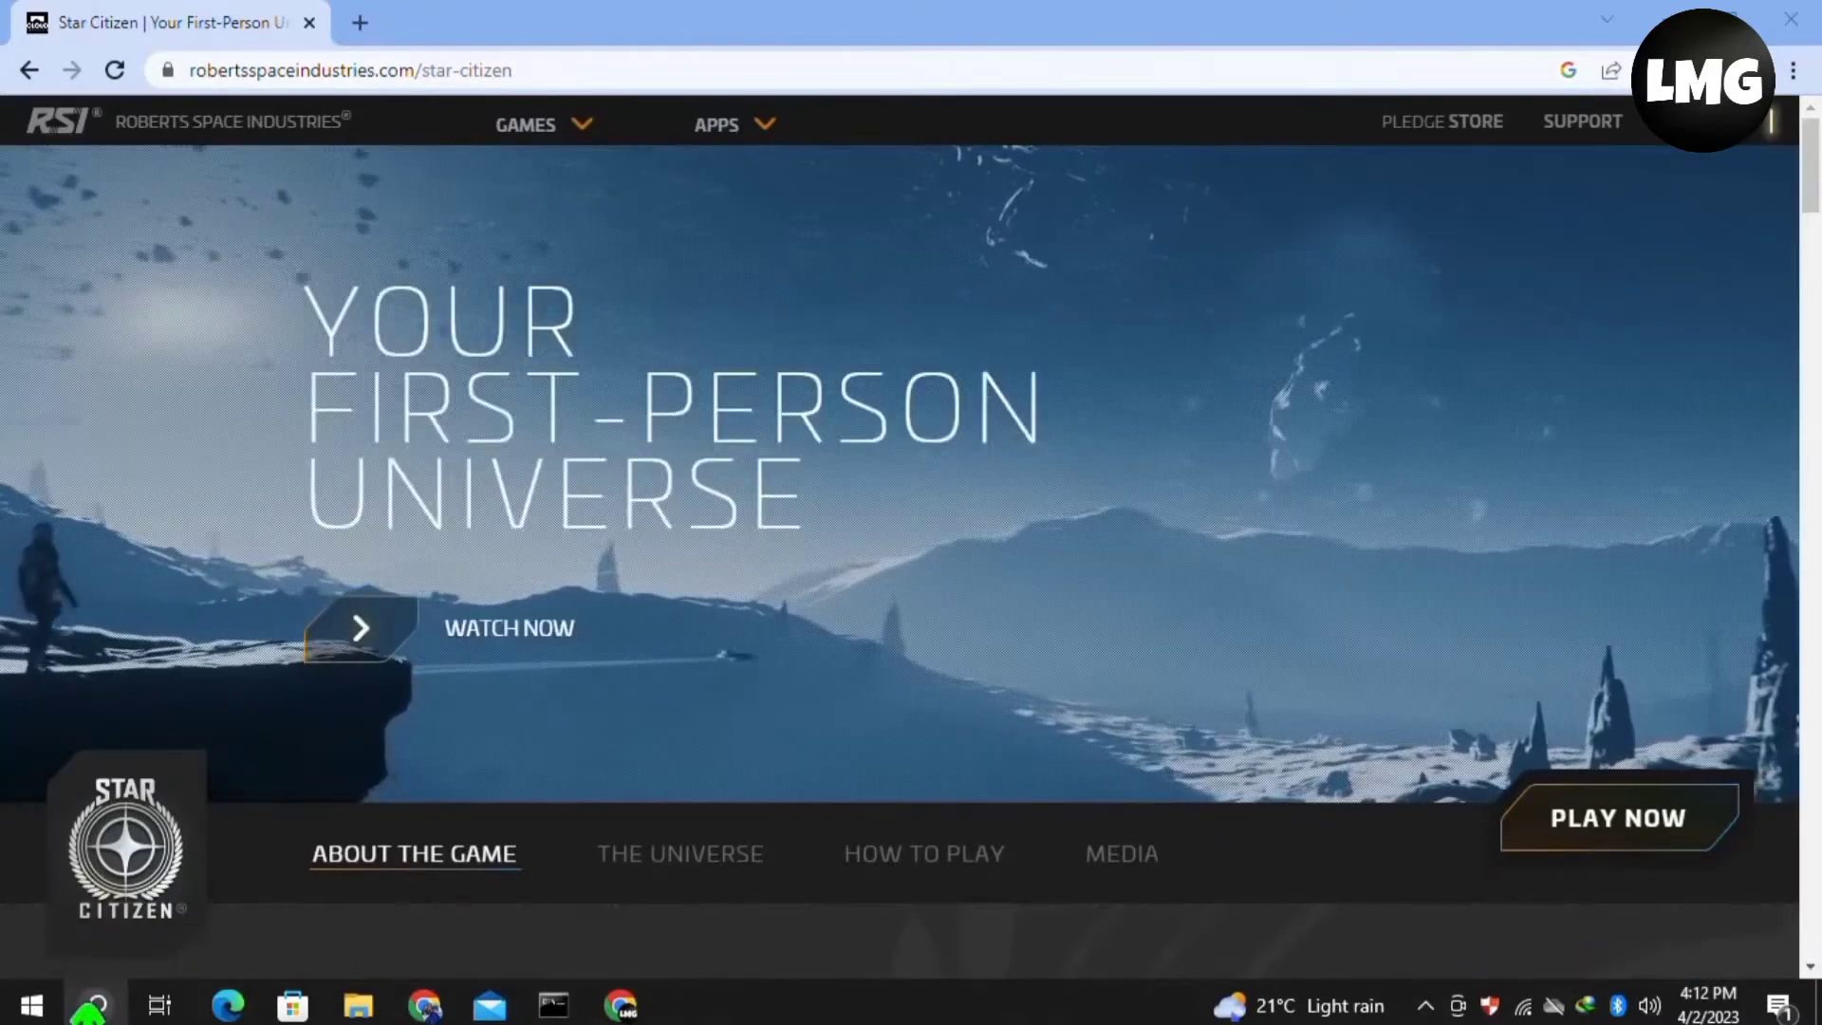
- Search 'windows defender firewall' and launch the Windows Defender Firewall control panel
type("windows defender firewall")
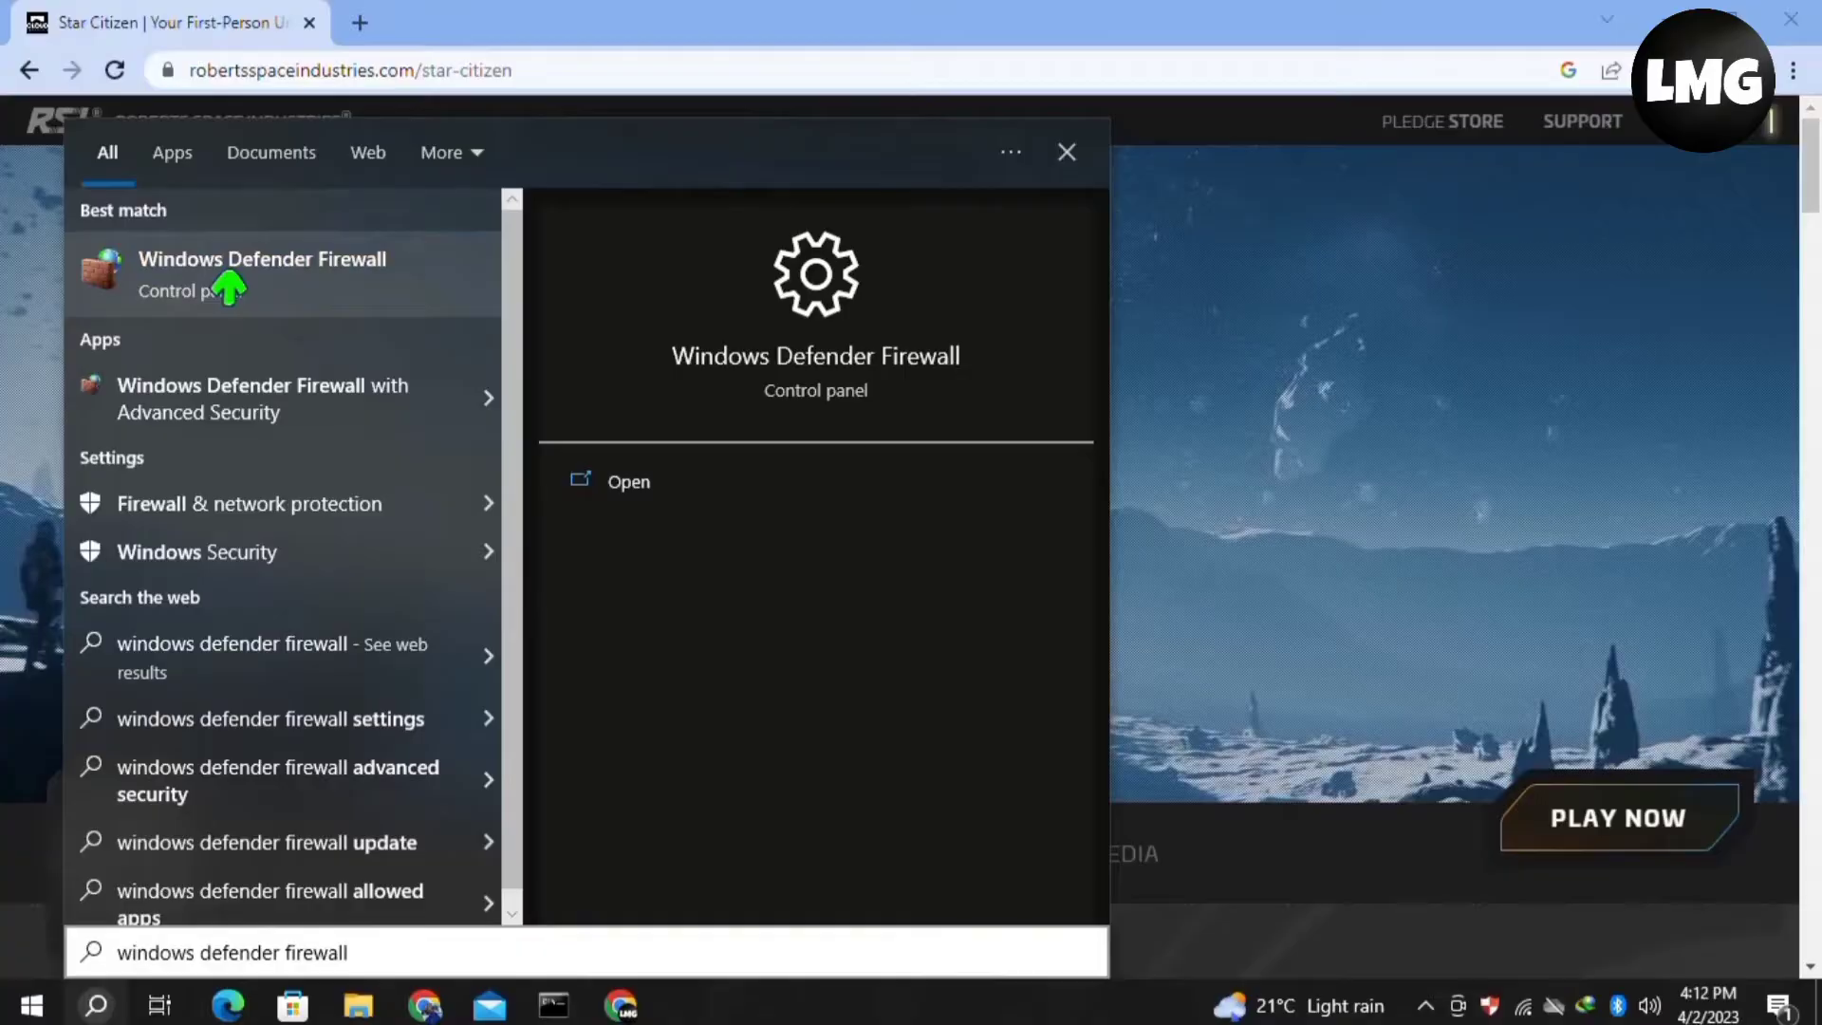
left_click(262, 273)
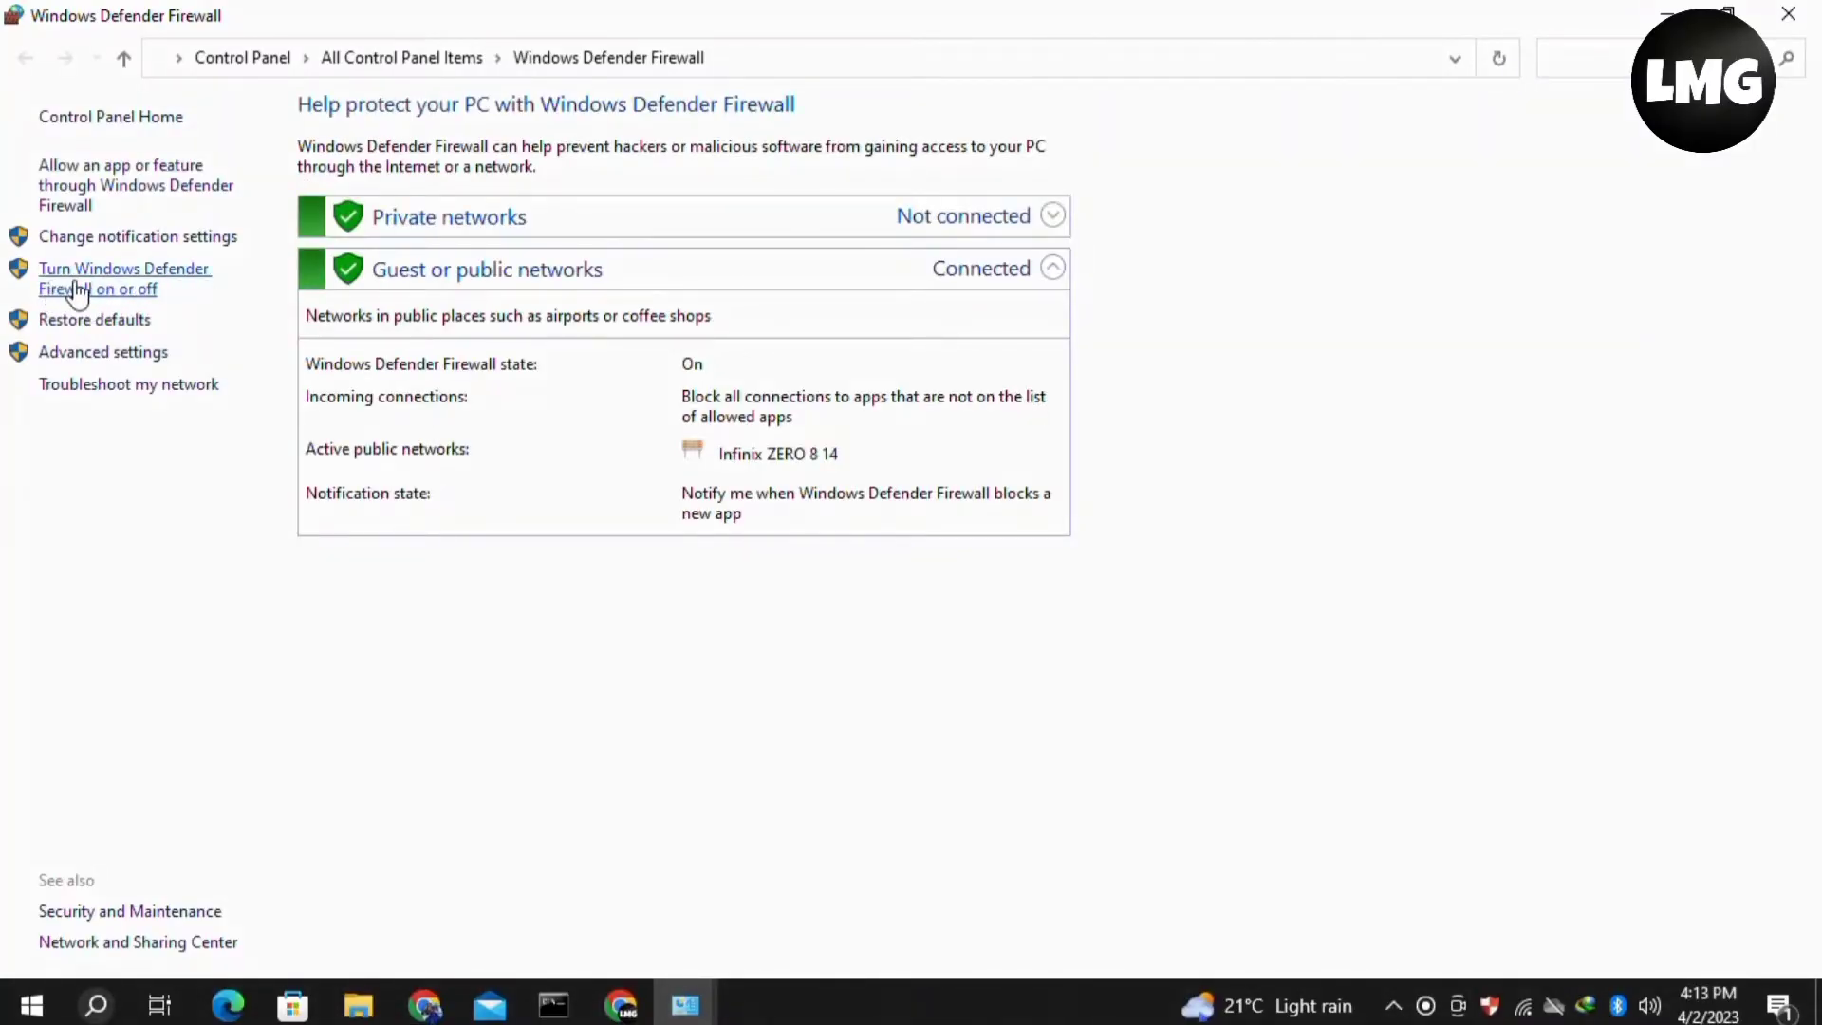
- Set Windows Defender Firewall to off for both private and public networks
left_click(126, 277)
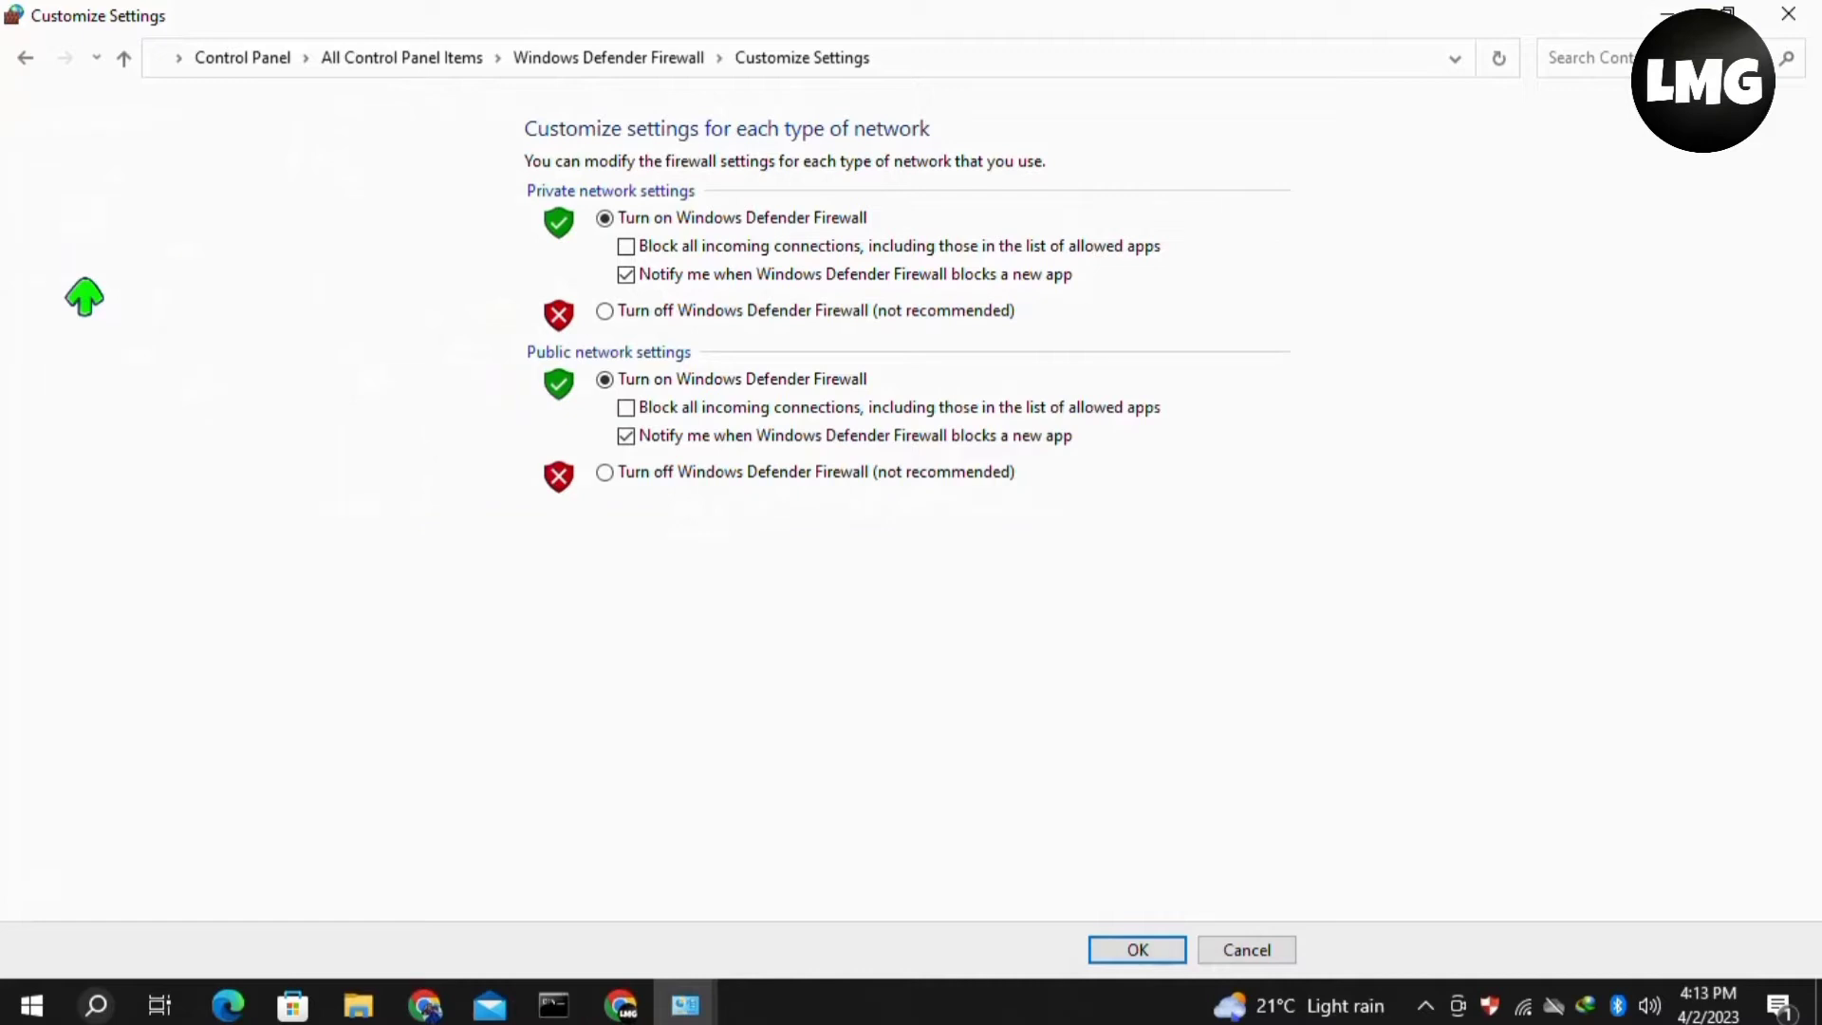
left_click(603, 310)
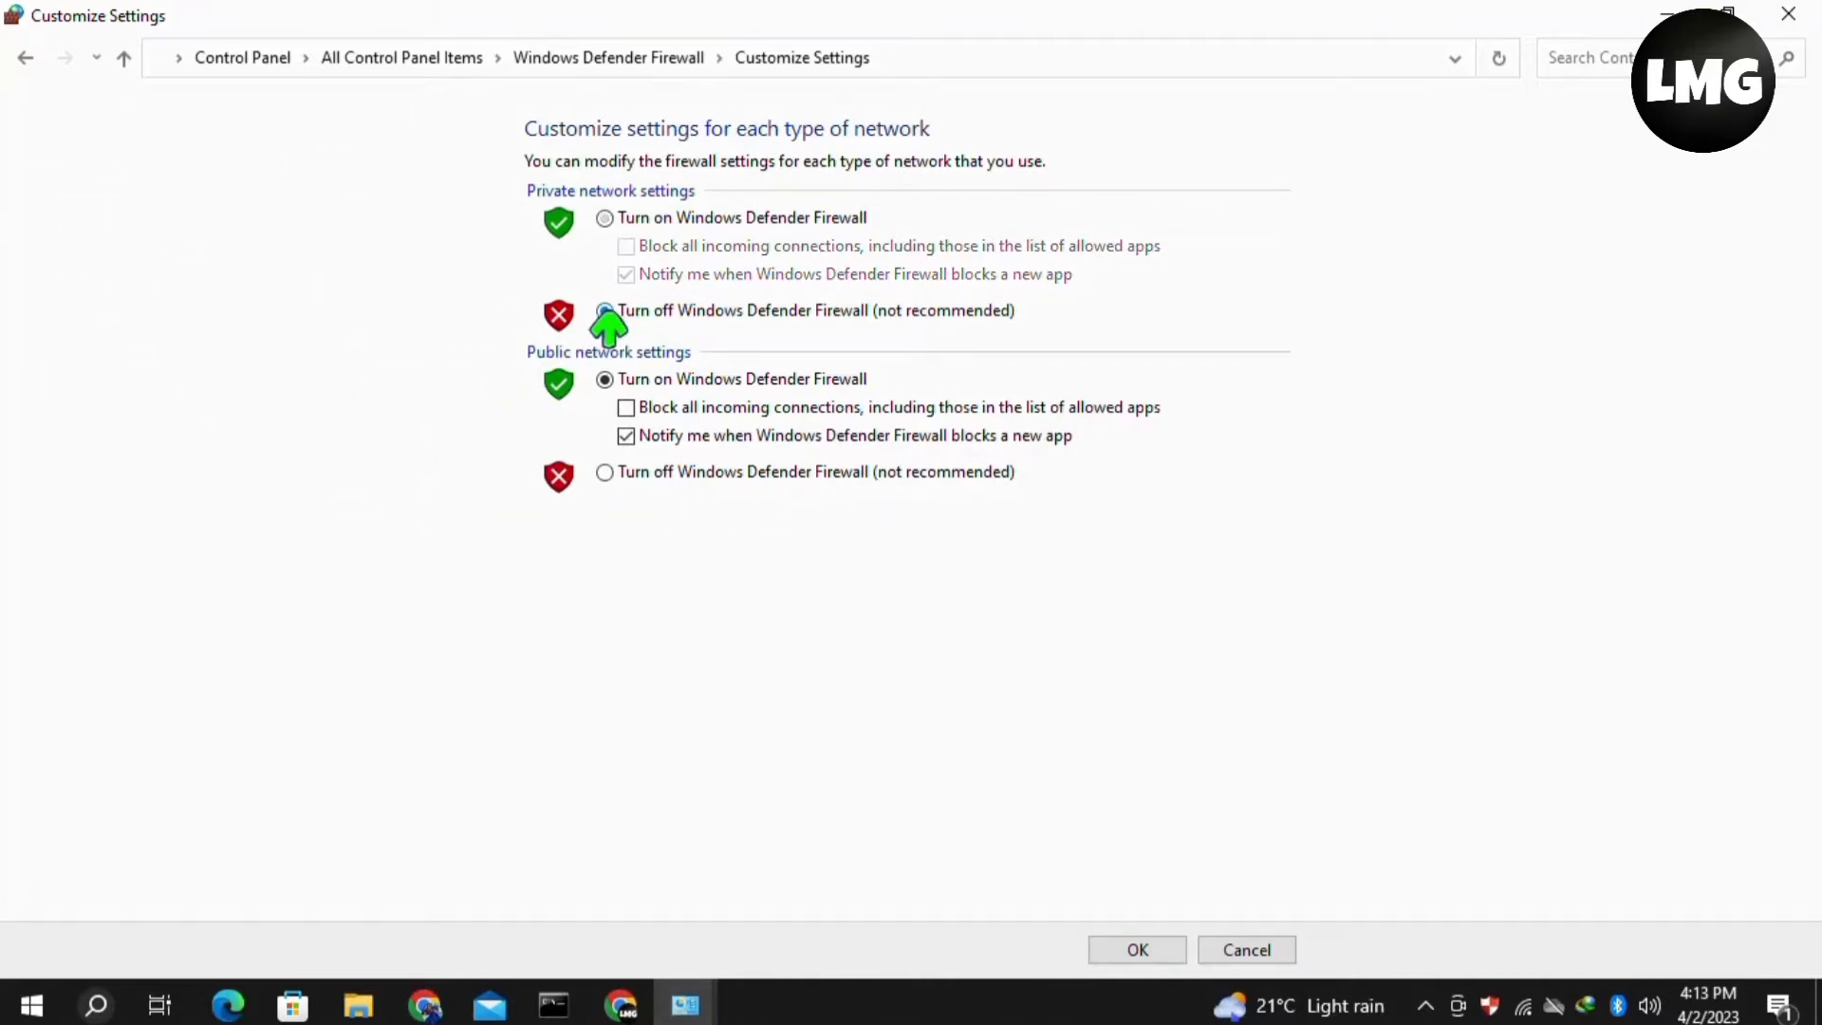
left_click(603, 309)
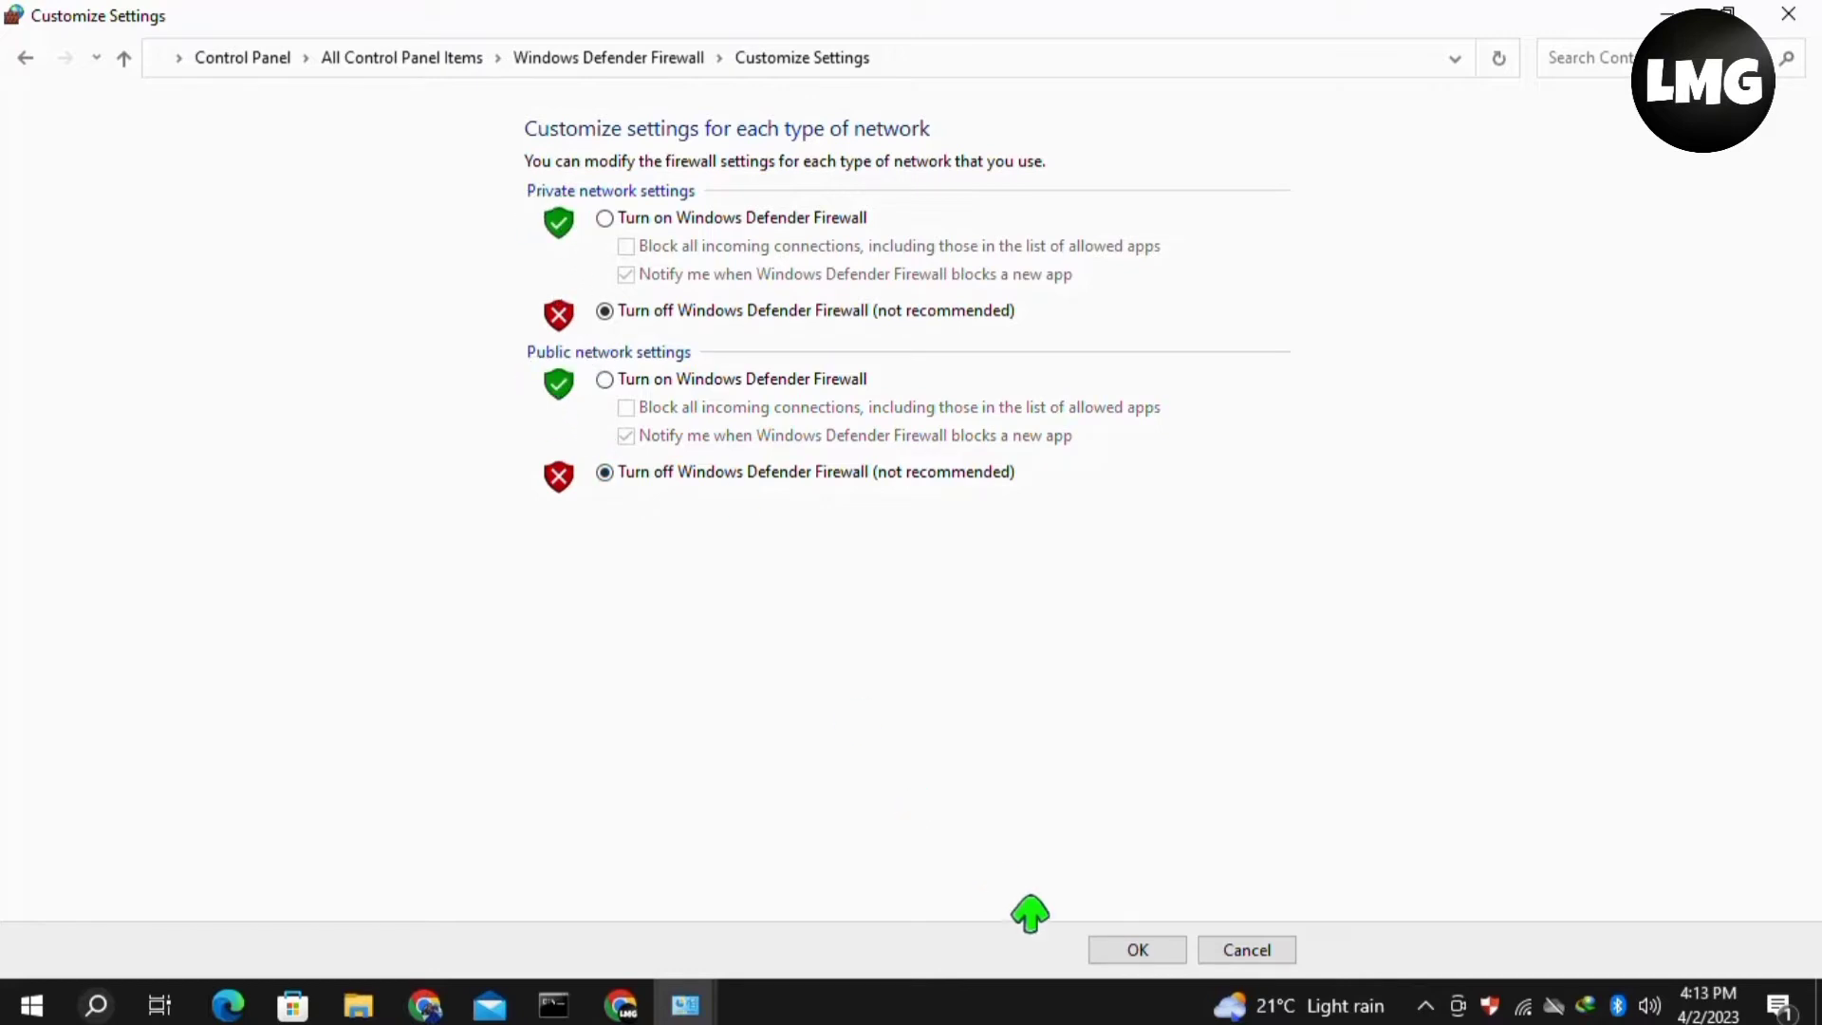
mouse_move(1137, 949)
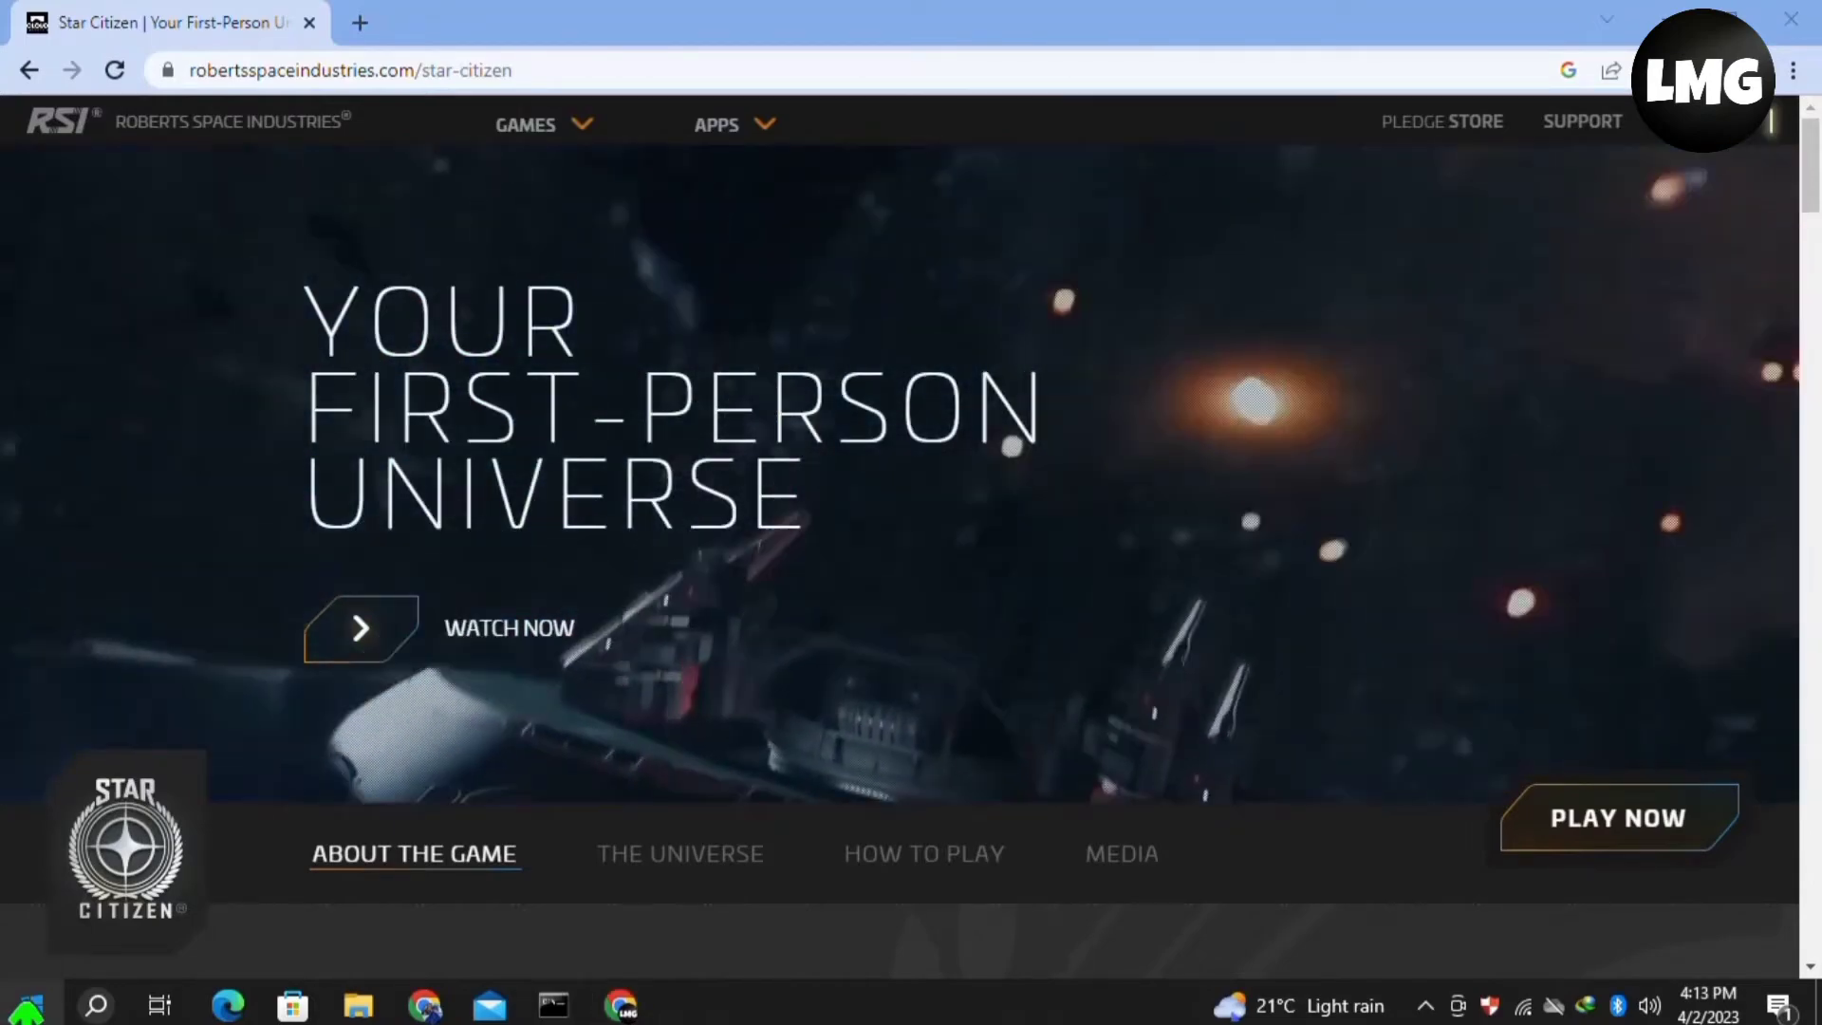
- Reach Chrome's Settings page from the three-dot main menu
right_click(25, 1004)
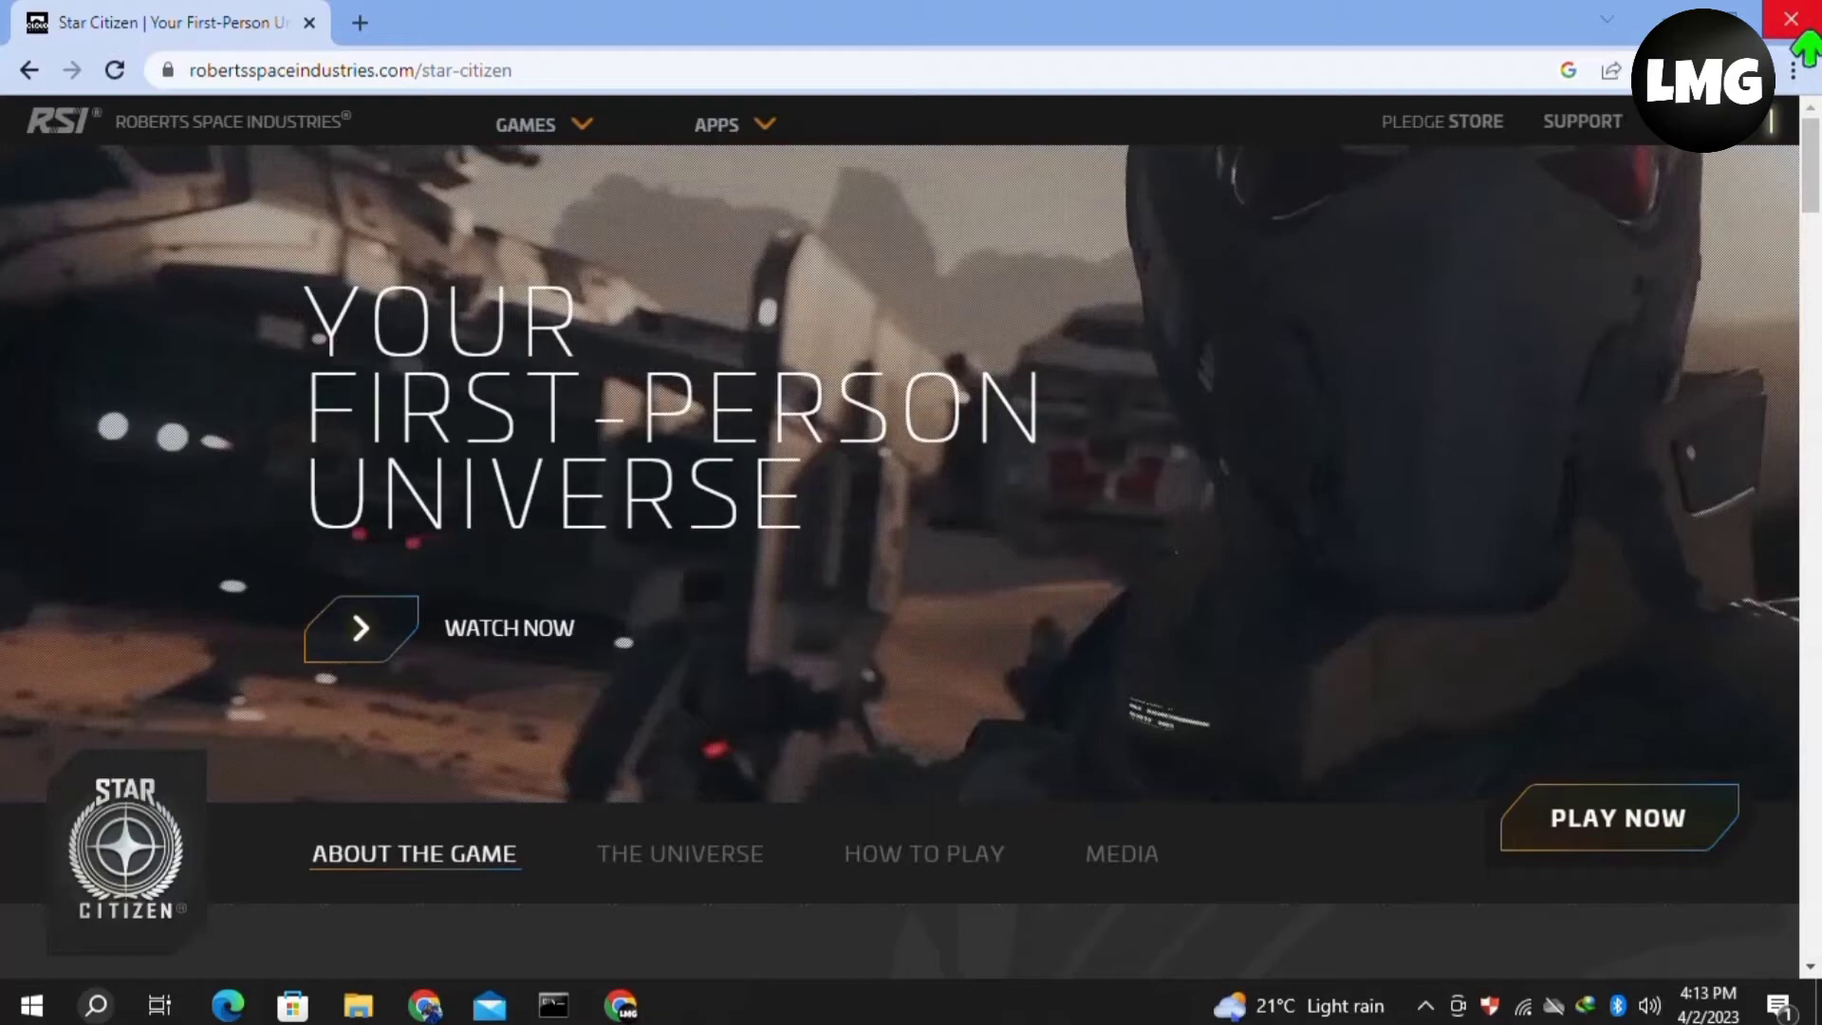
left_click(1793, 70)
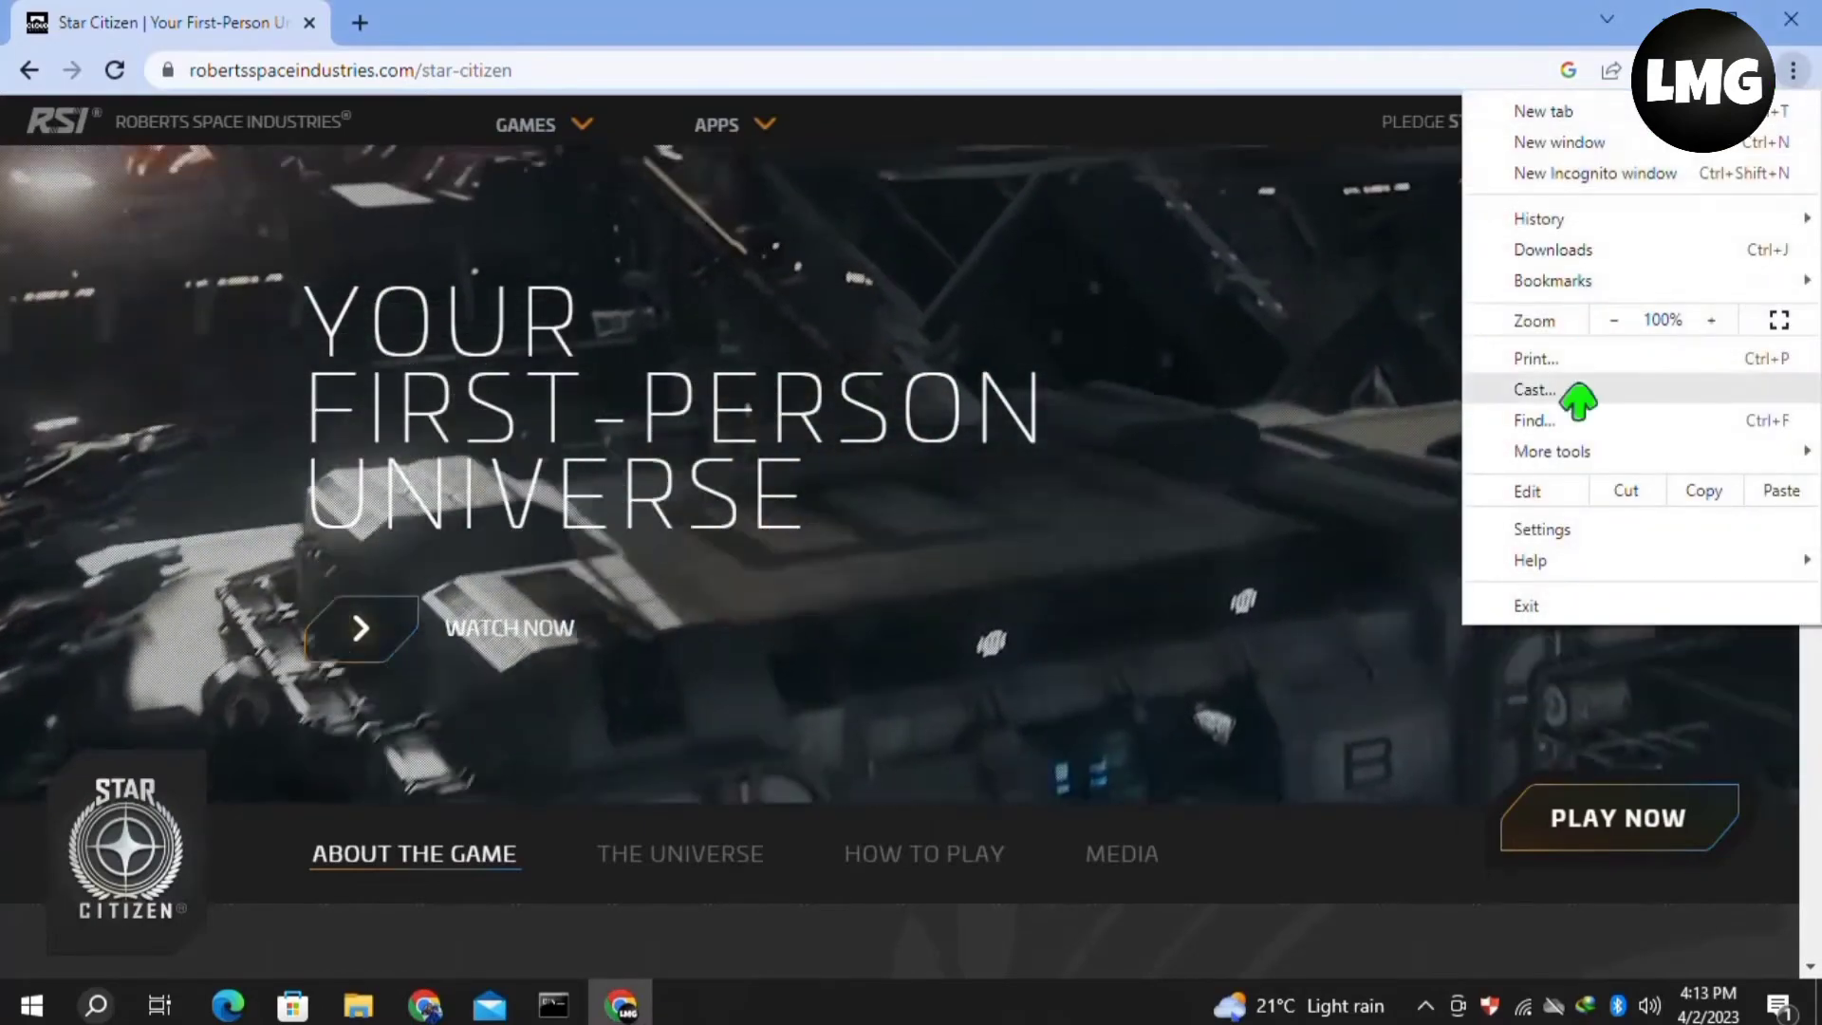
left_click(1541, 529)
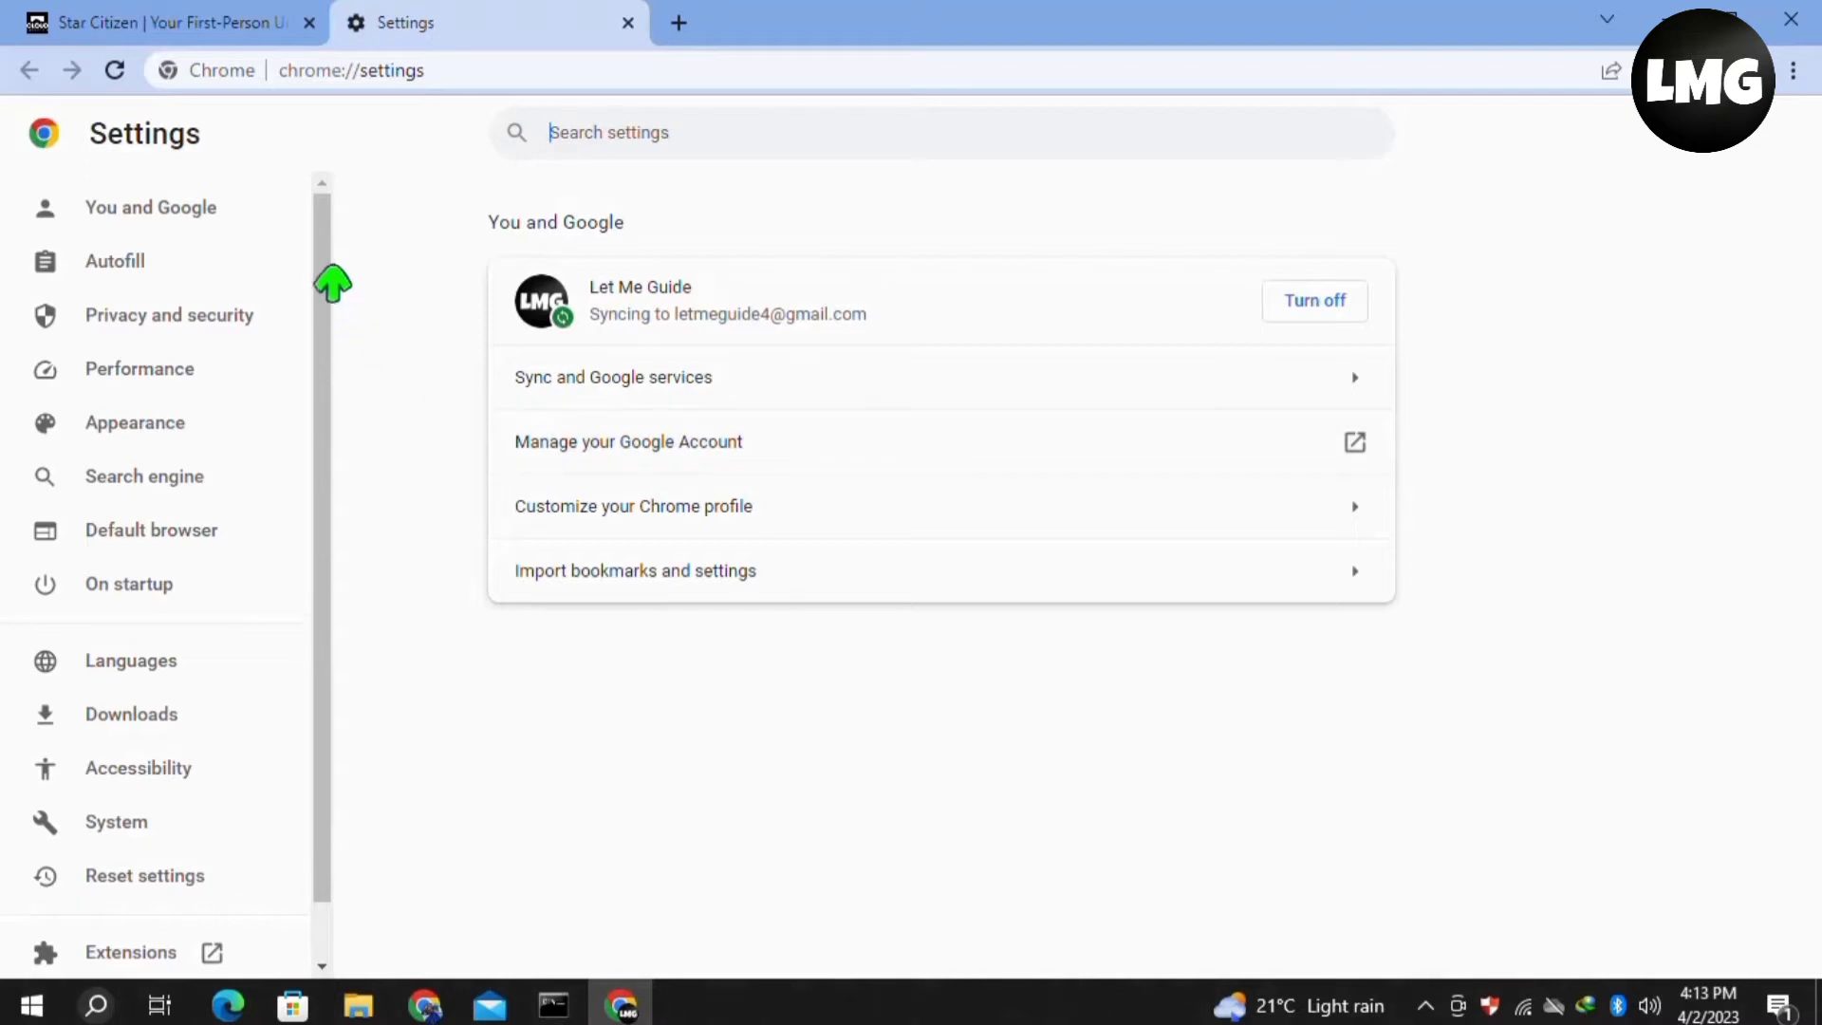
- Bring up Clear browsing data under Chrome's Privacy and security settings
scroll("down", 3)
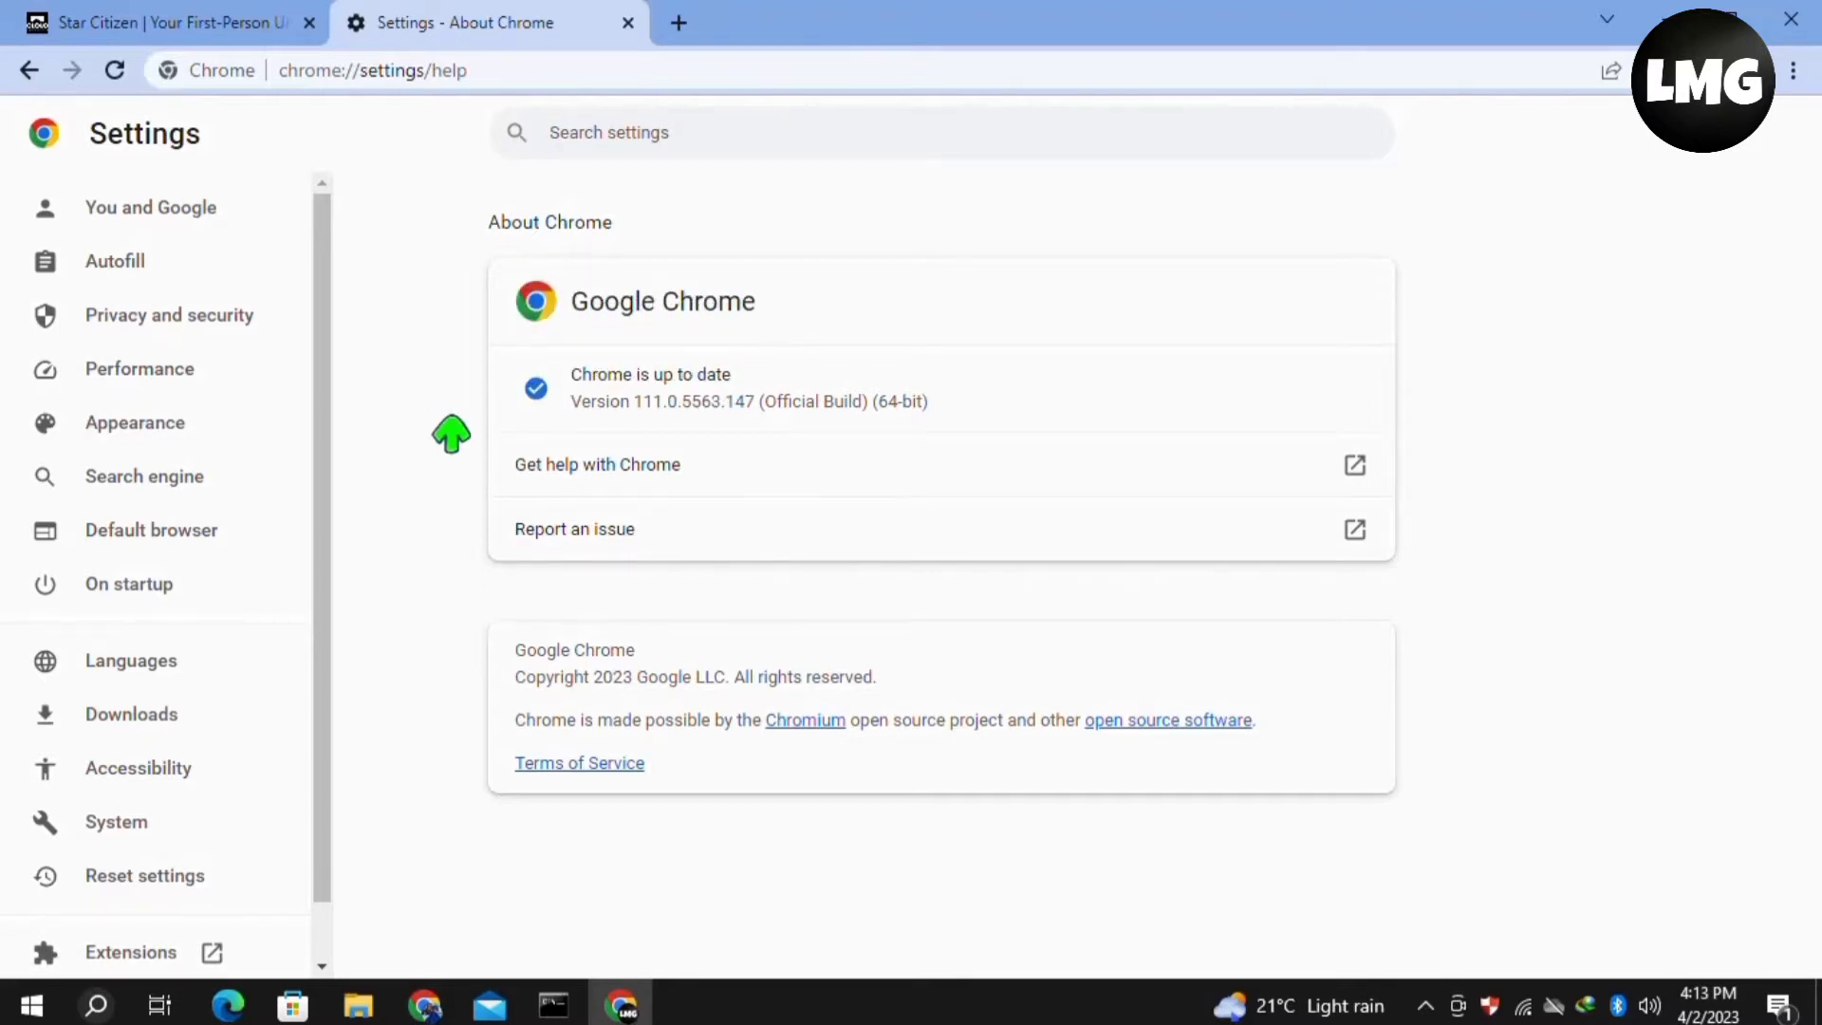
left_click(169, 315)
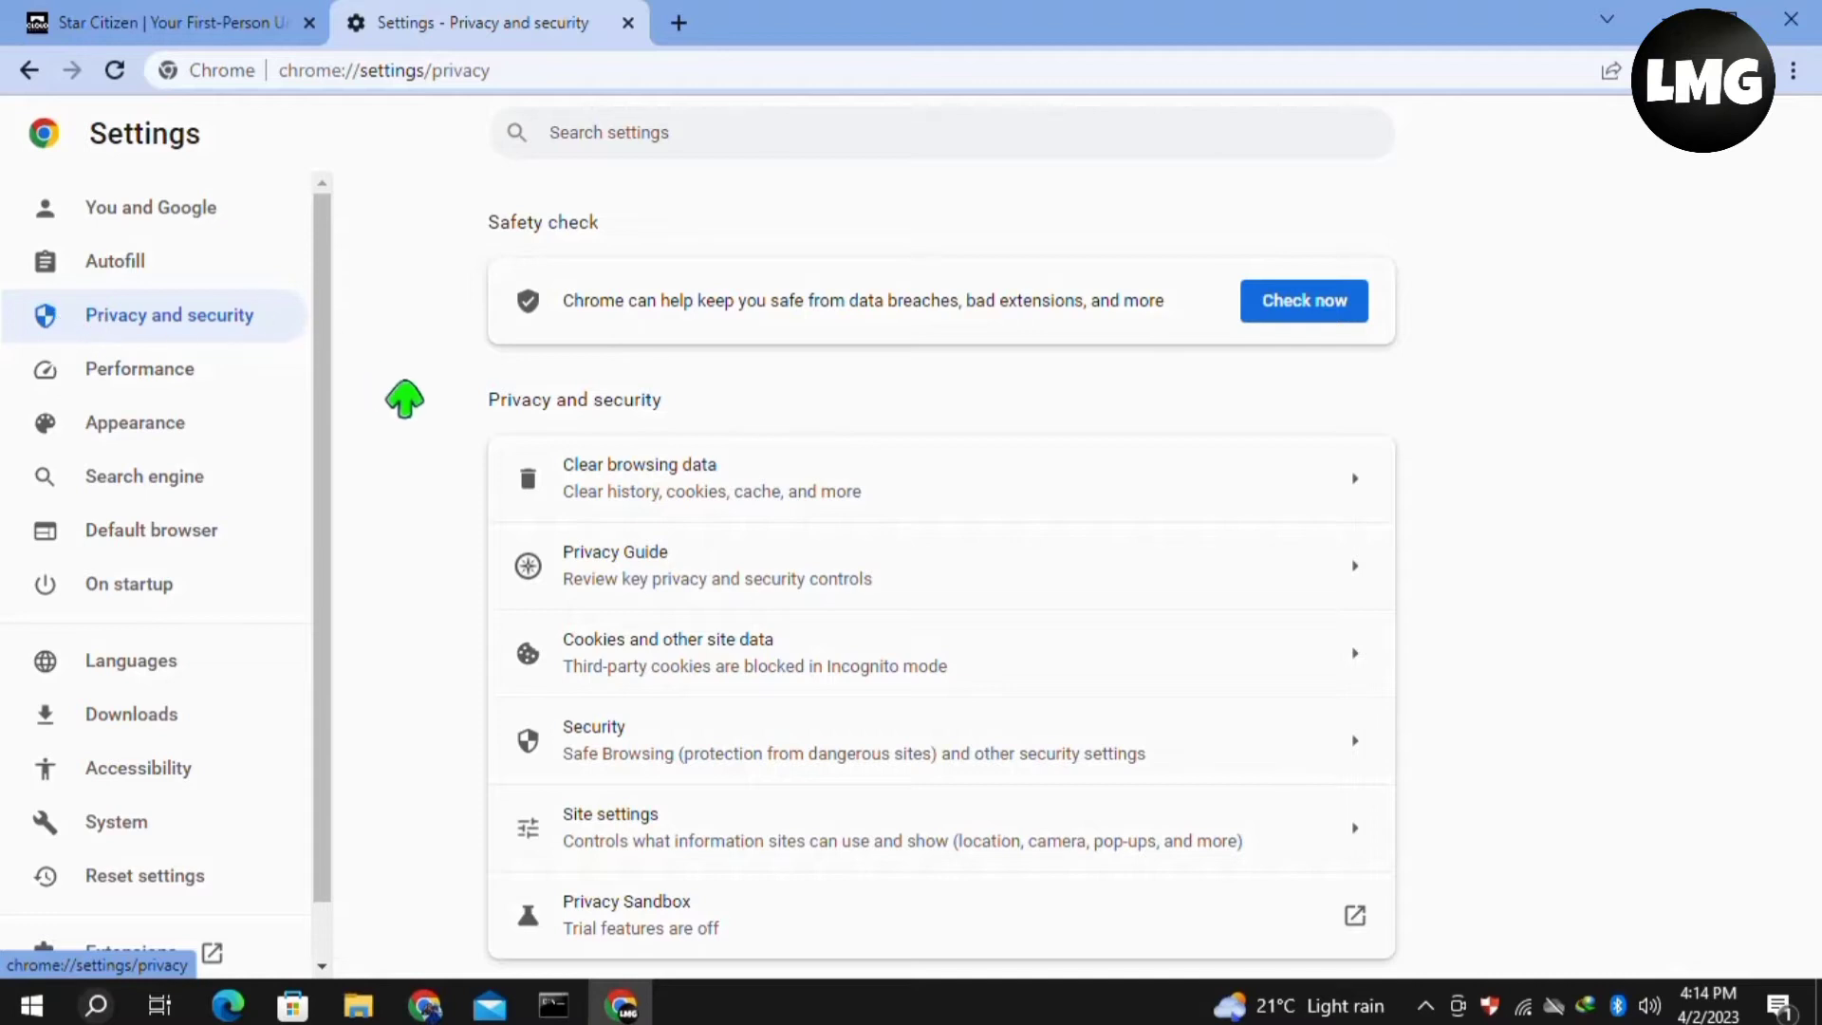
mouse_move(628, 478)
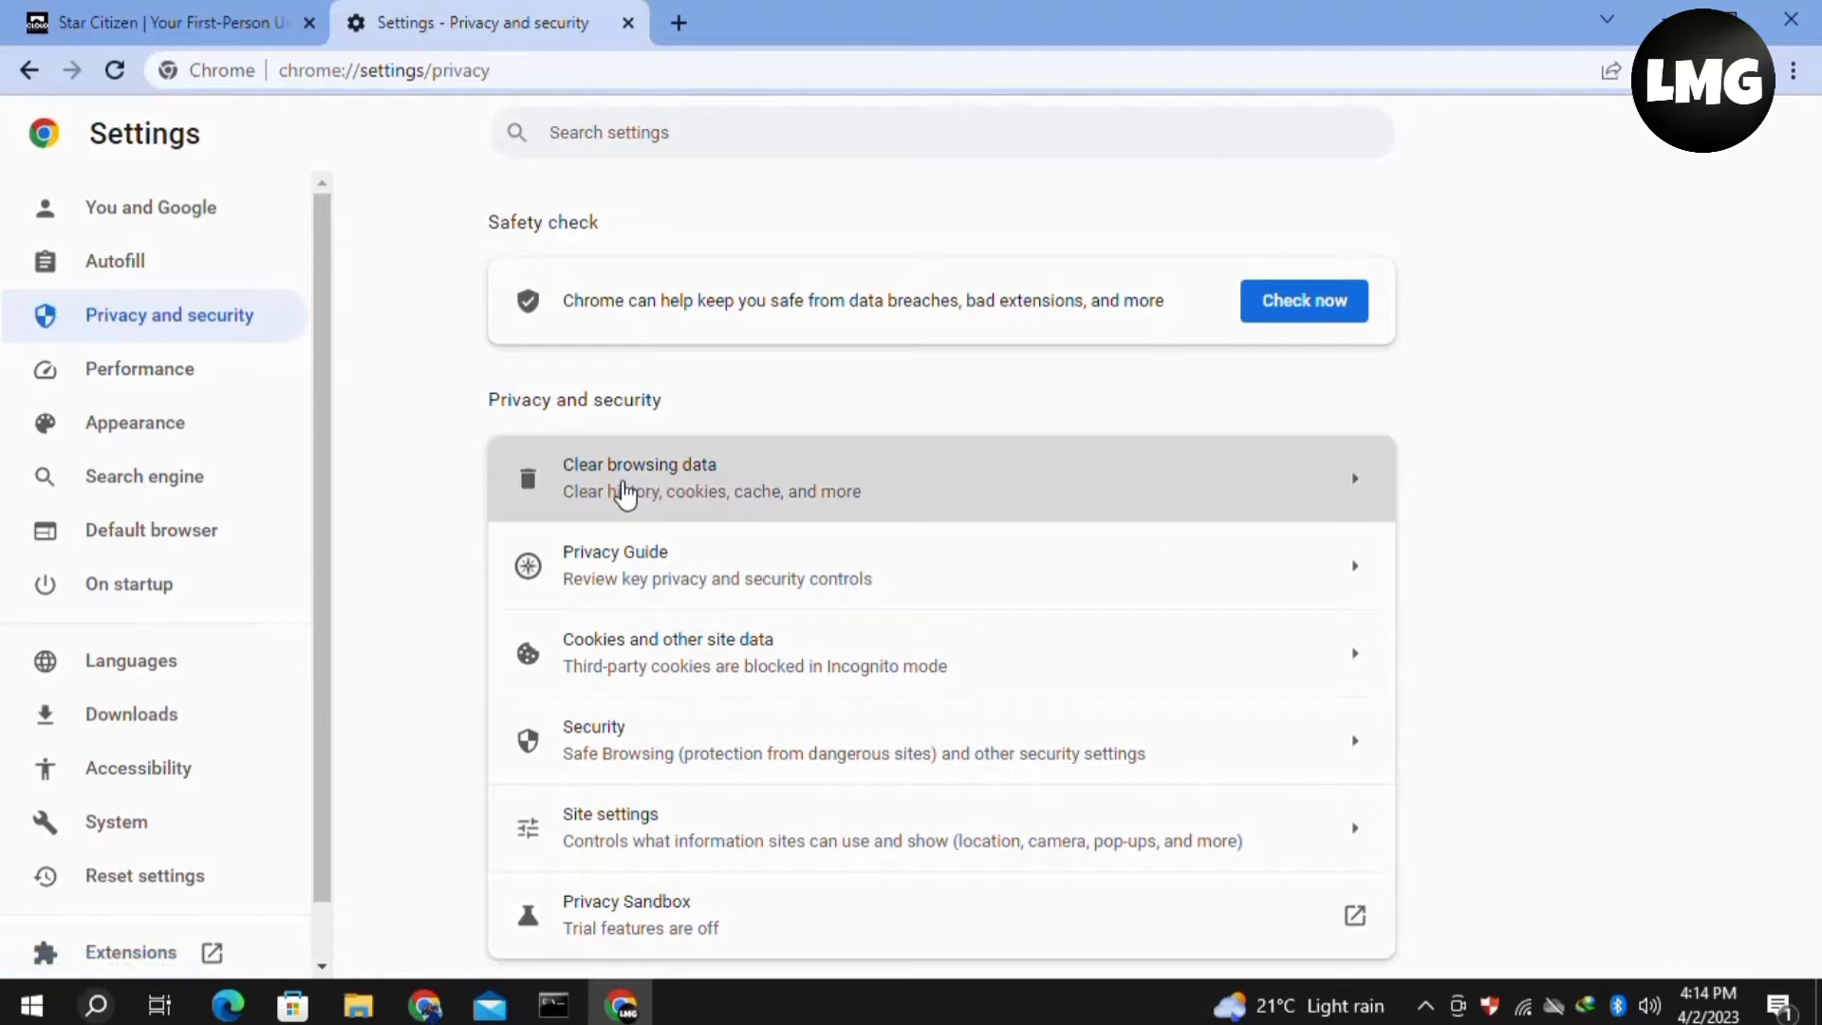
left_click(638, 479)
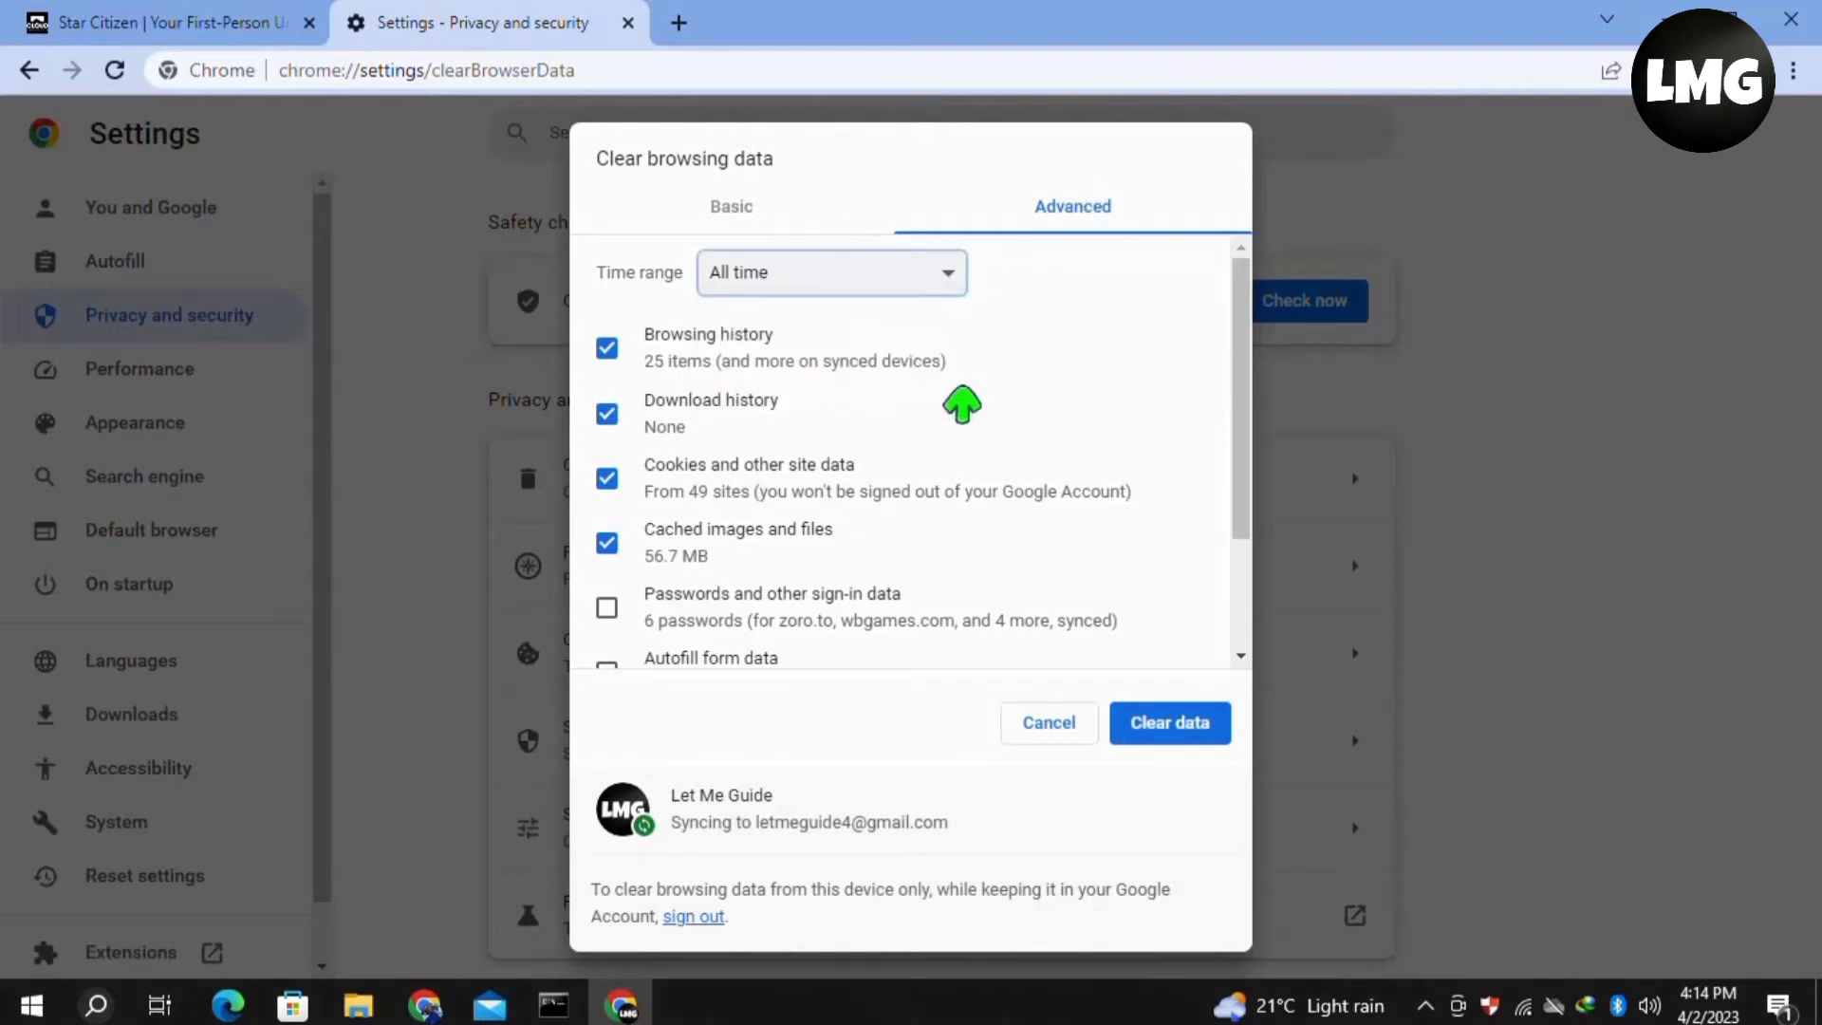
- Clear history, cookies, cache and site settings for all time, then return to the Star Citizen tab
scroll("down", 3)
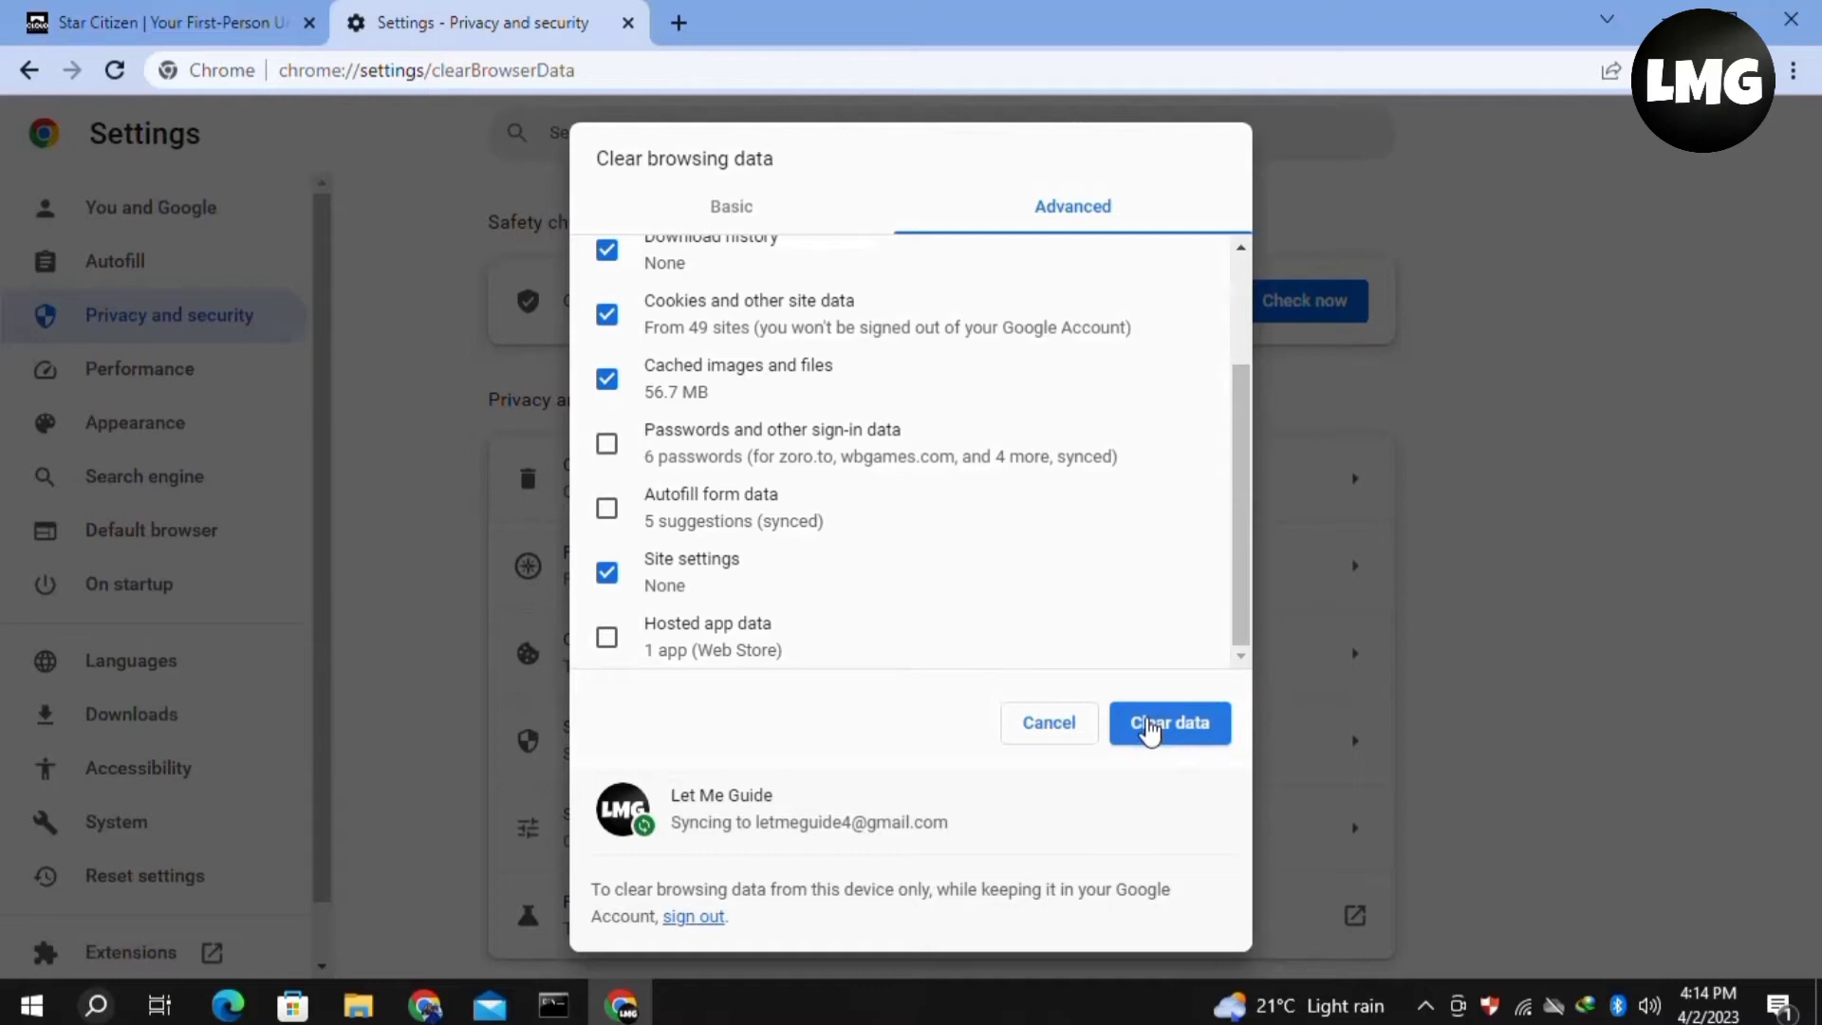
mouse_move(1173, 729)
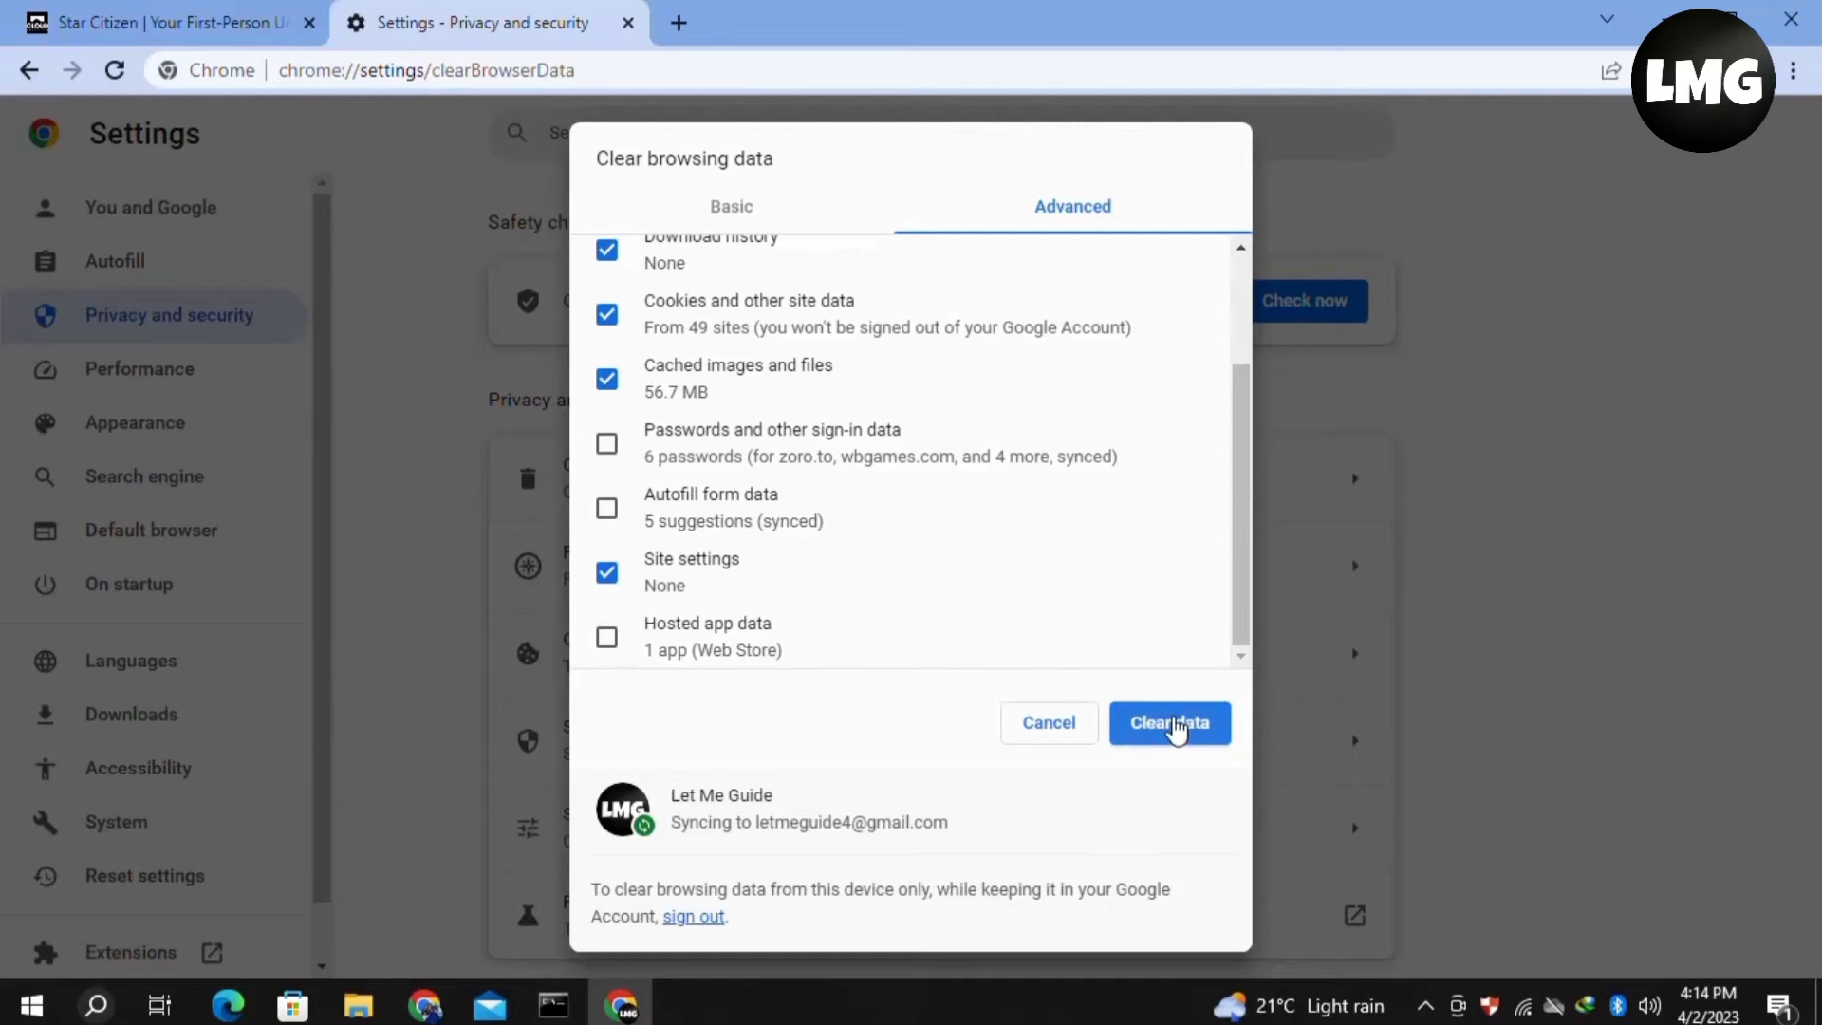
left_click(1169, 723)
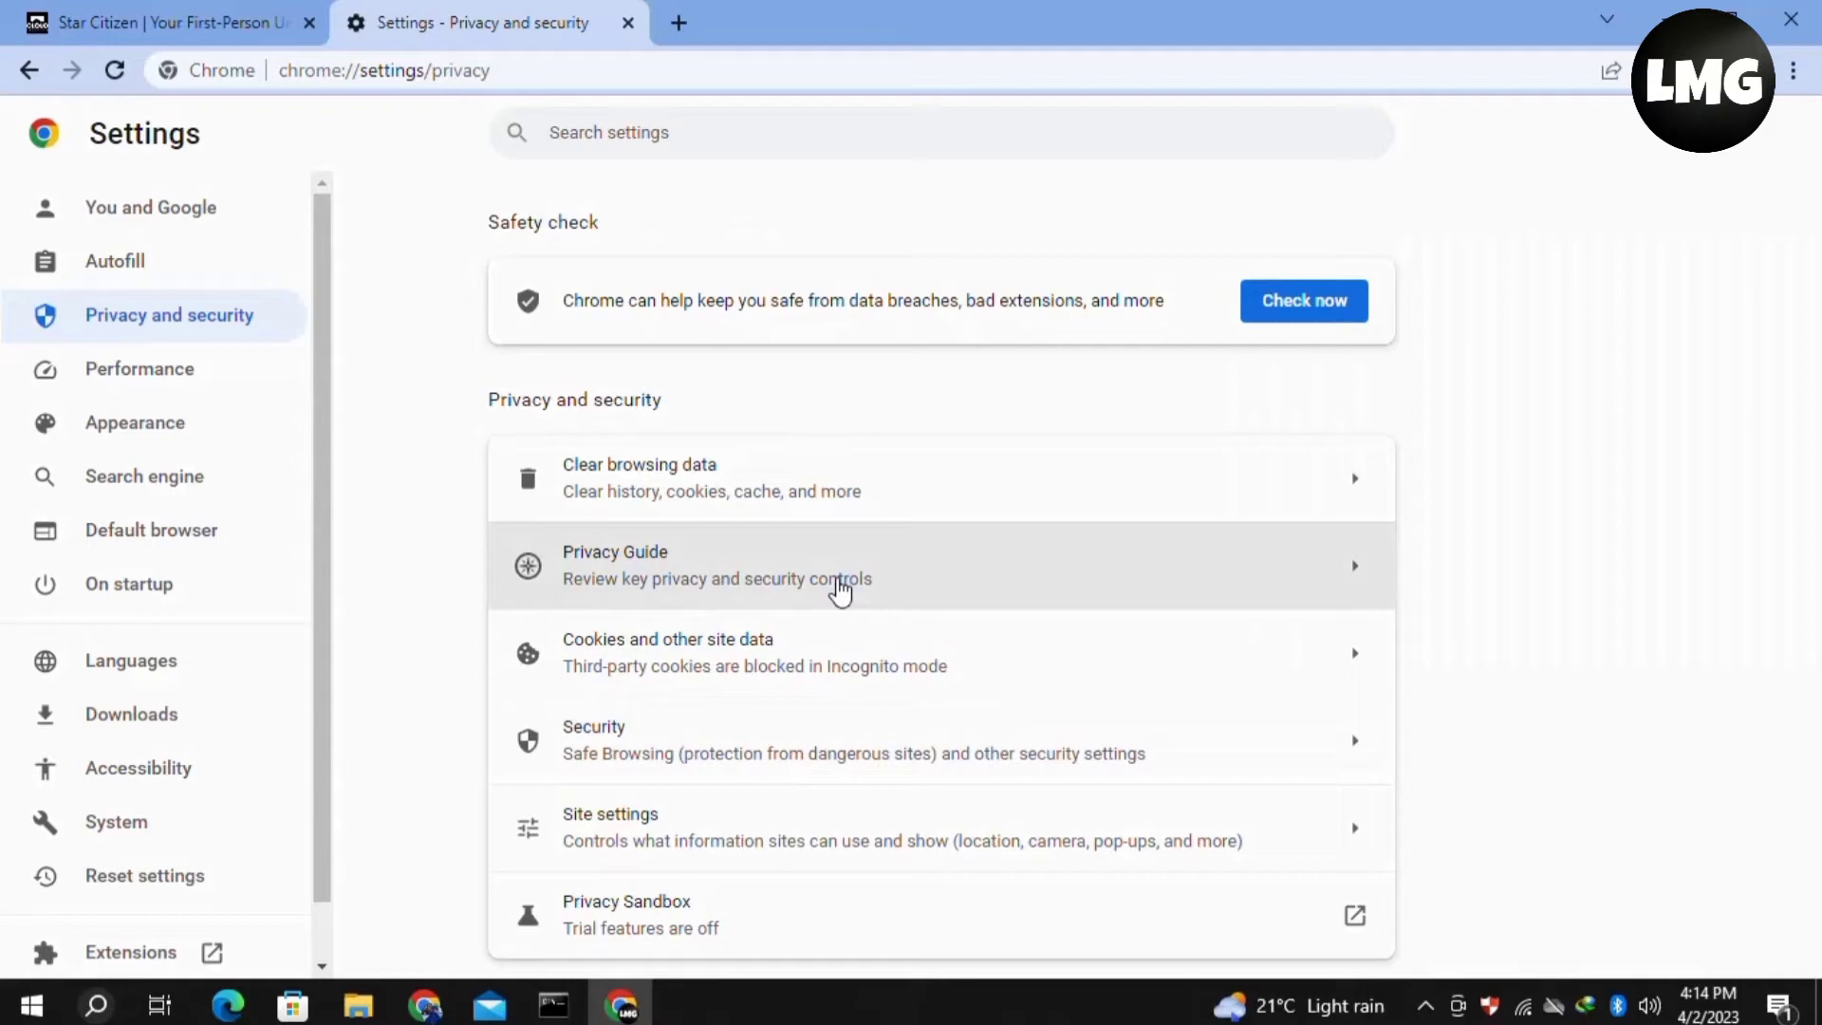
left_click(174, 23)
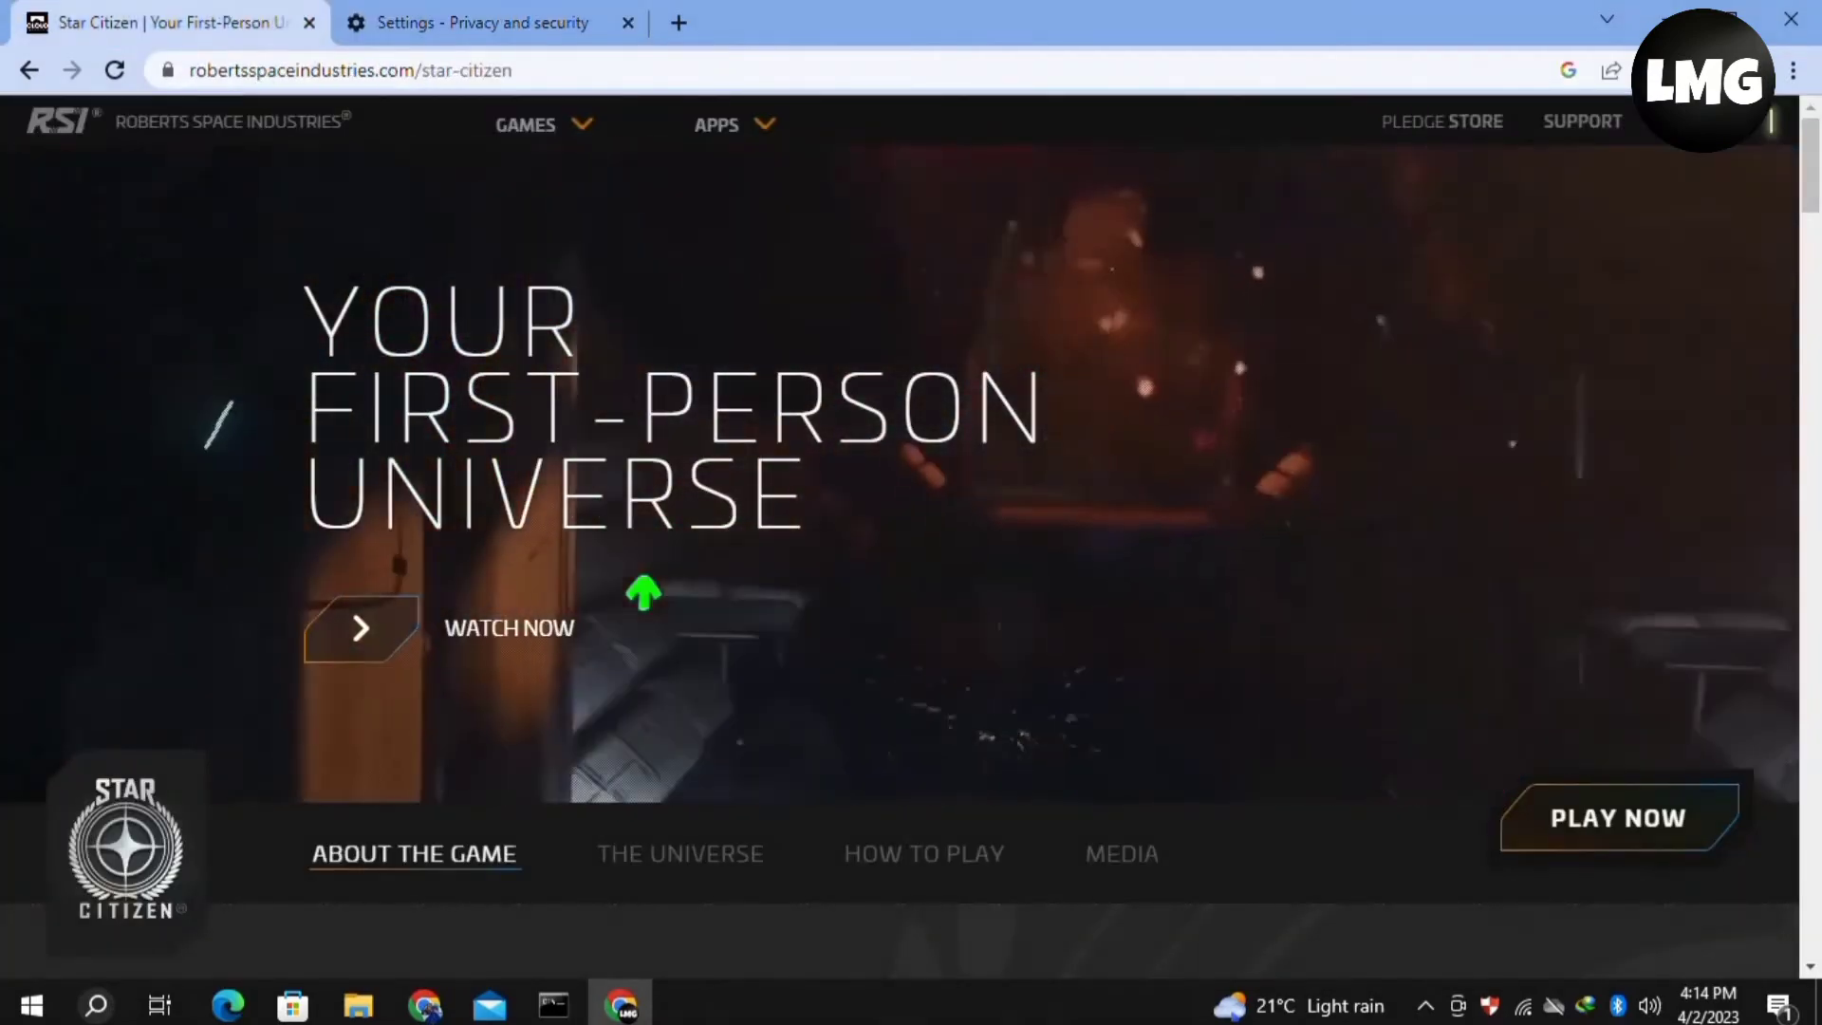